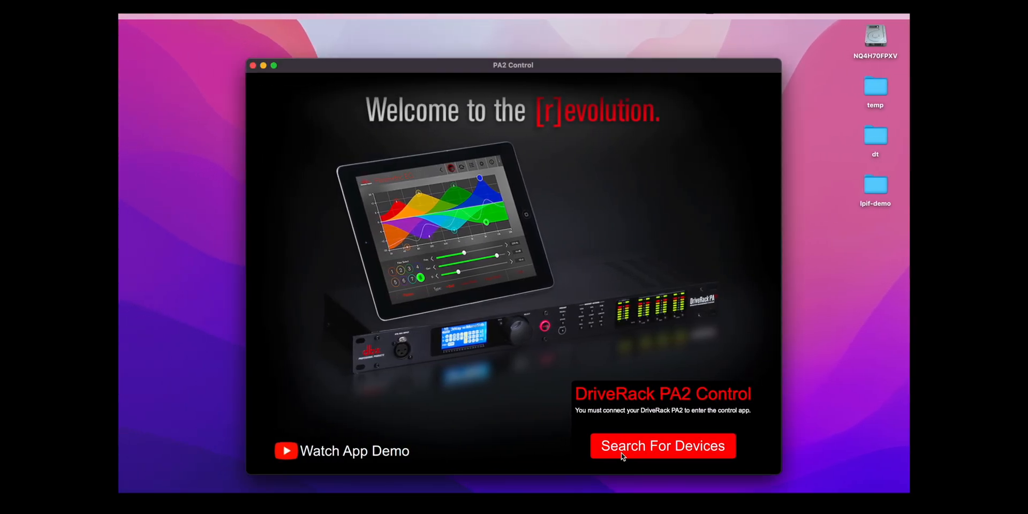
Search the network for DriveRack processors and connect to FOH Rack
{"action": "left_click", "coordinate": [662, 445]}
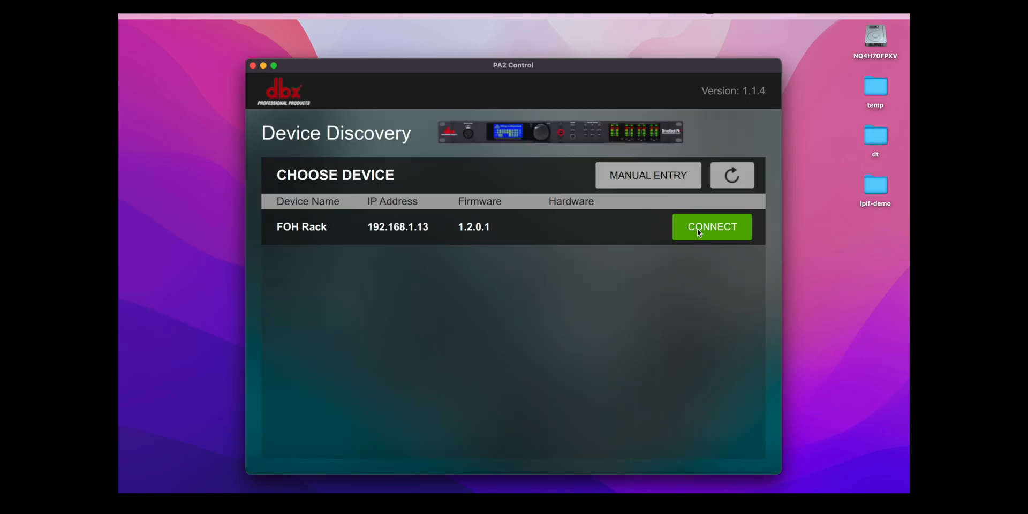
{"action": "left_click", "coordinate": [711, 226]}
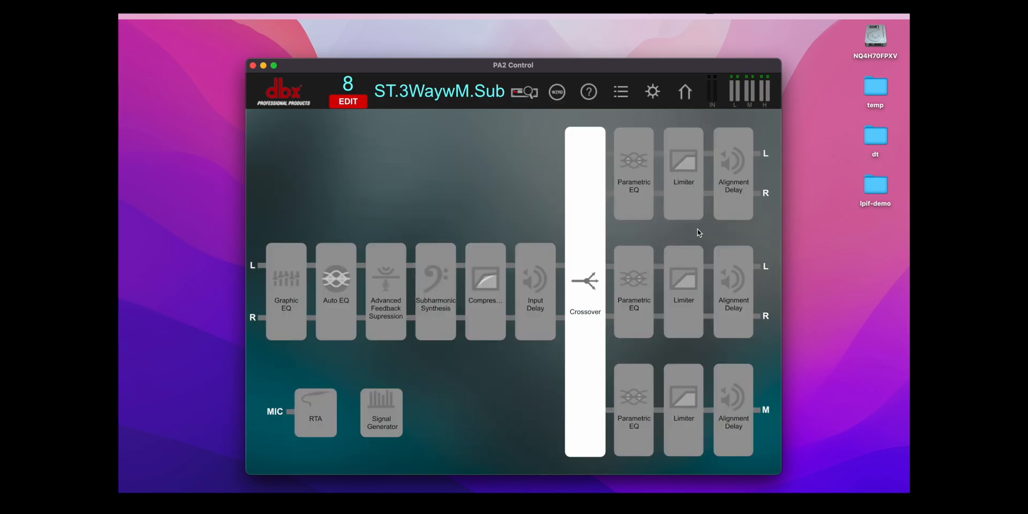
{"action": "mouse_move", "coordinate": [704, 148]}
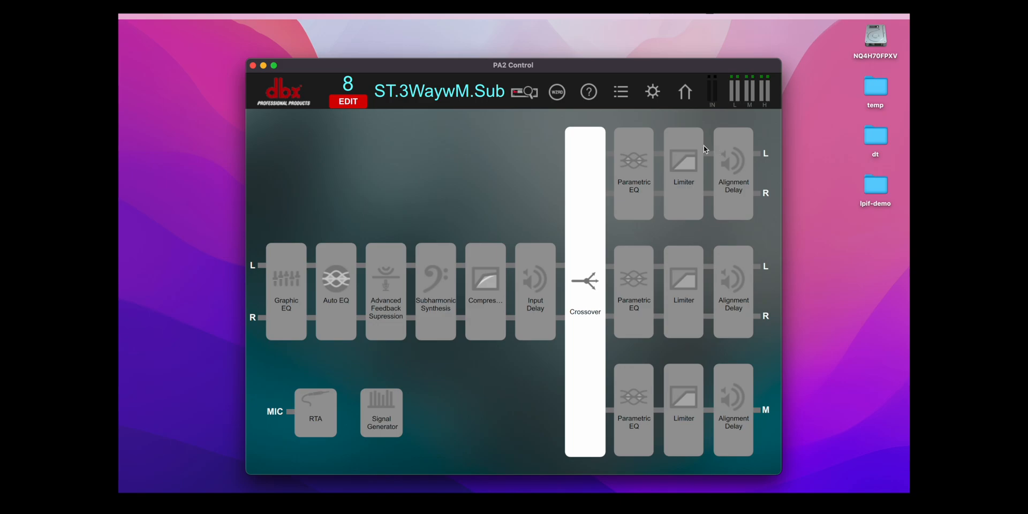
{"action": "mouse_move", "coordinate": [695, 434]}
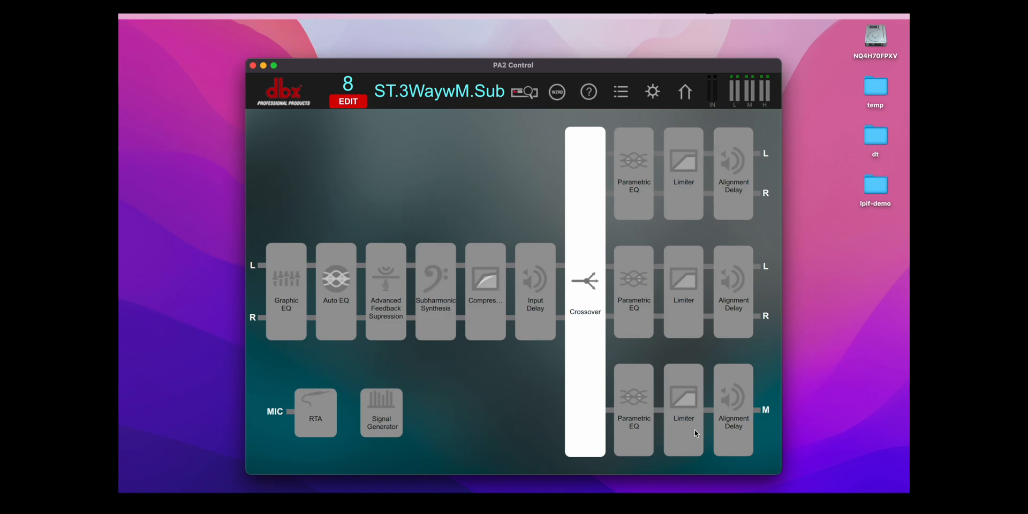
Review the Alignment Delay and Parametric EQ blocks, then bring up the Crossover settings
{"action": "left_click", "coordinate": [684, 92]}
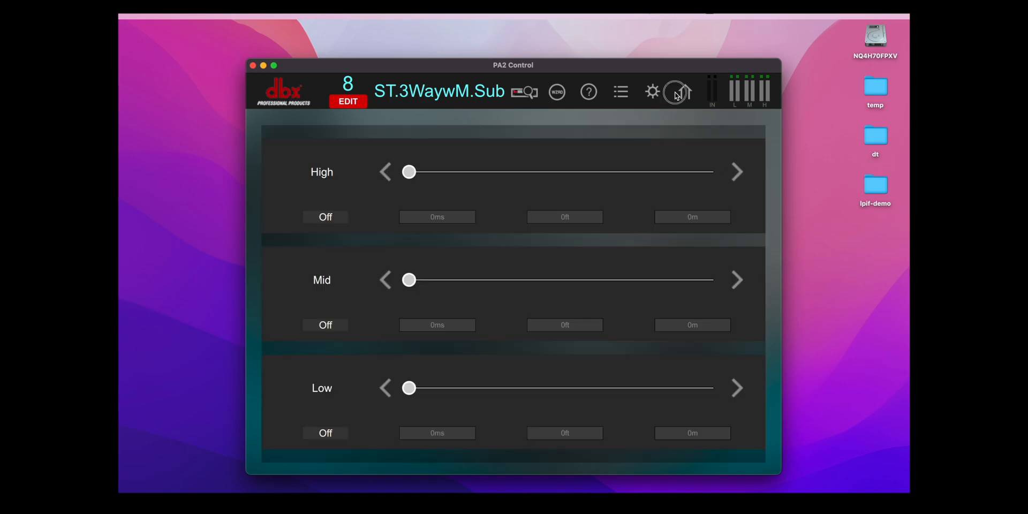
{"action": "left_click", "coordinate": [676, 92]}
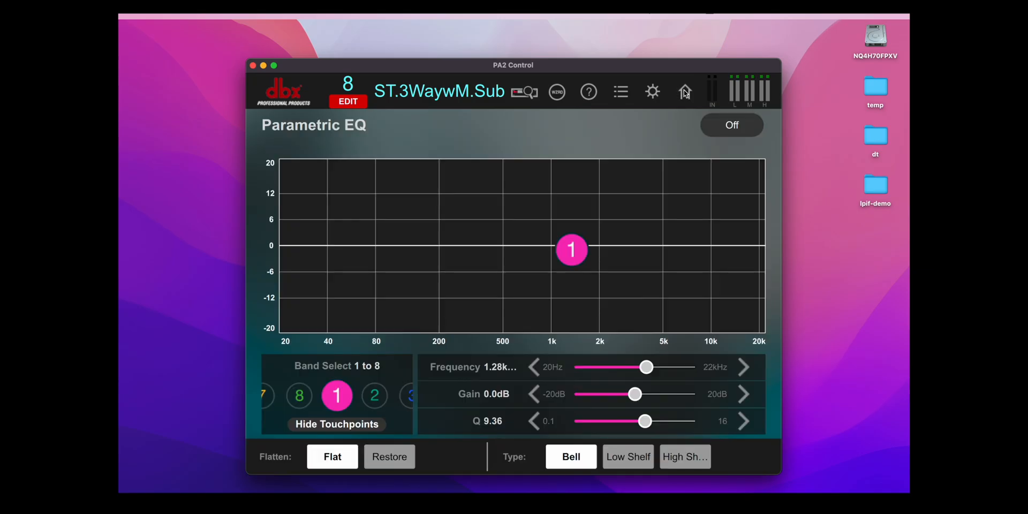
{"action": "left_click", "coordinate": [684, 91]}
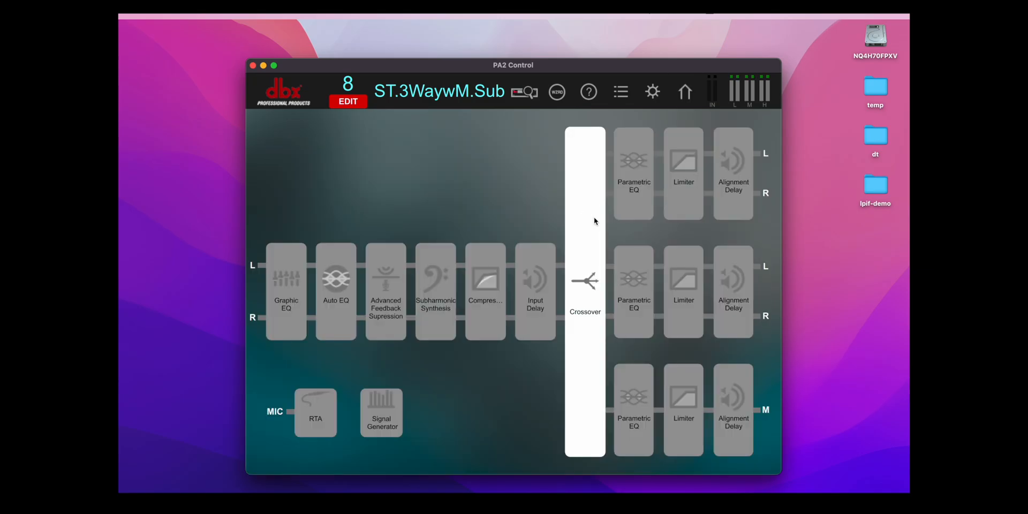
{"action": "left_click", "coordinate": [584, 281]}
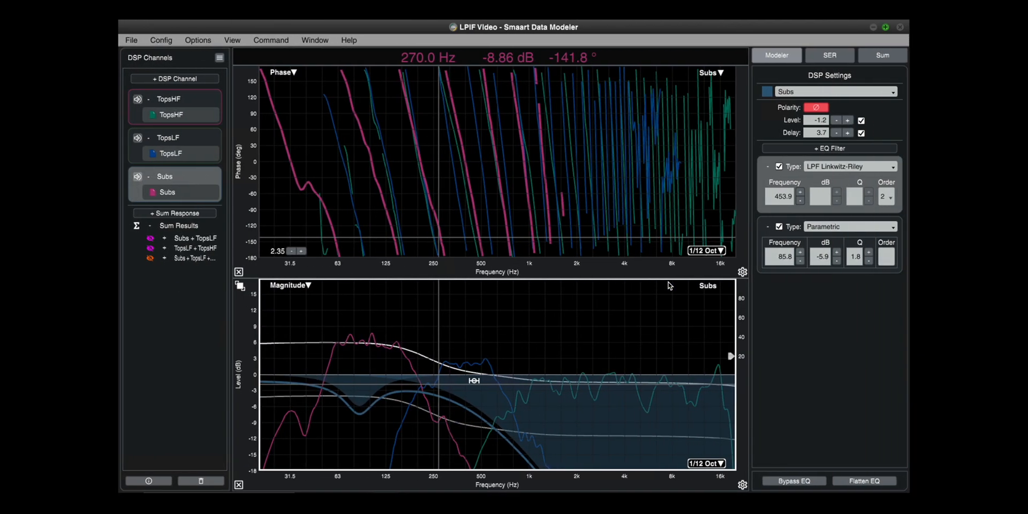
{"action": "mouse_move", "coordinate": [475, 209]}
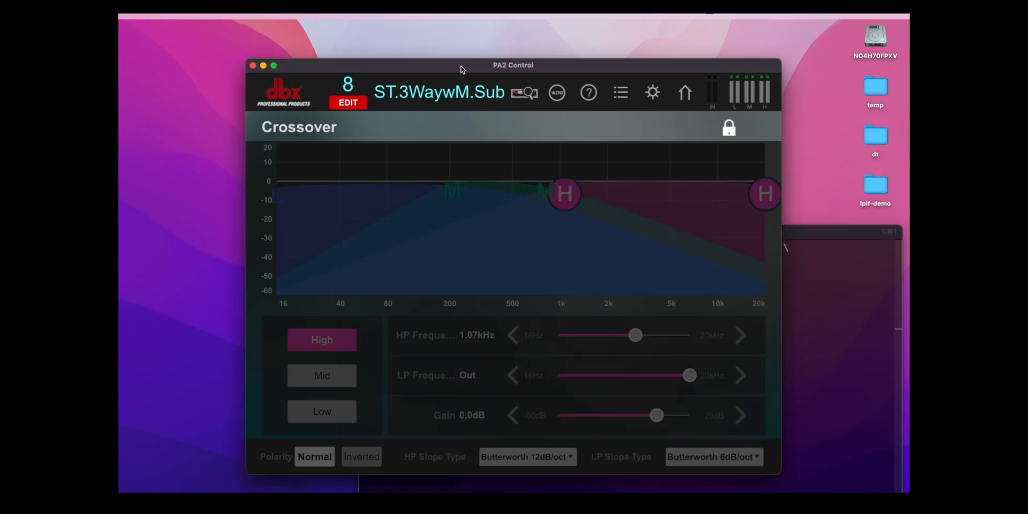
{"action": "mouse_move", "coordinate": [634, 185]}
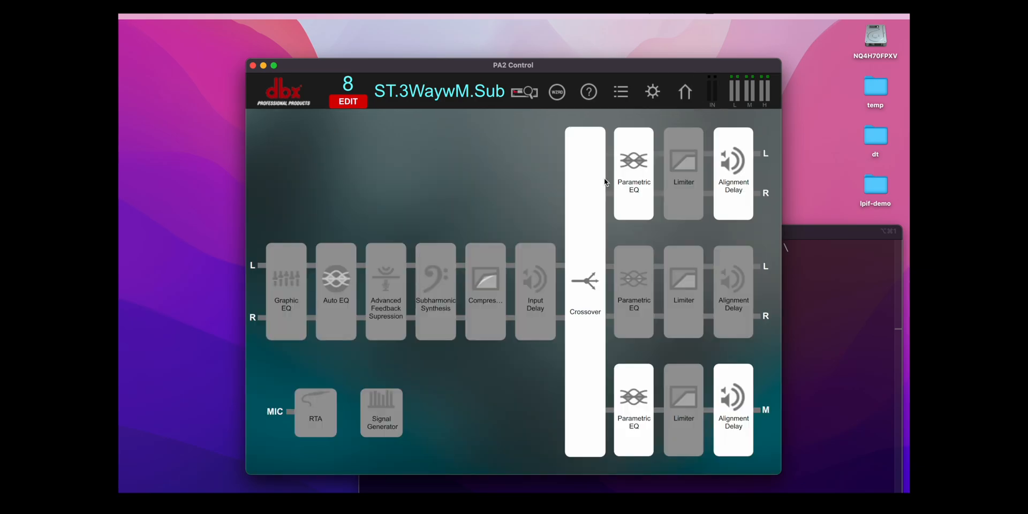
View ST.3WaywM.Sub's alignment delays and lengthen the High output's delay
{"action": "left_click", "coordinate": [633, 160]}
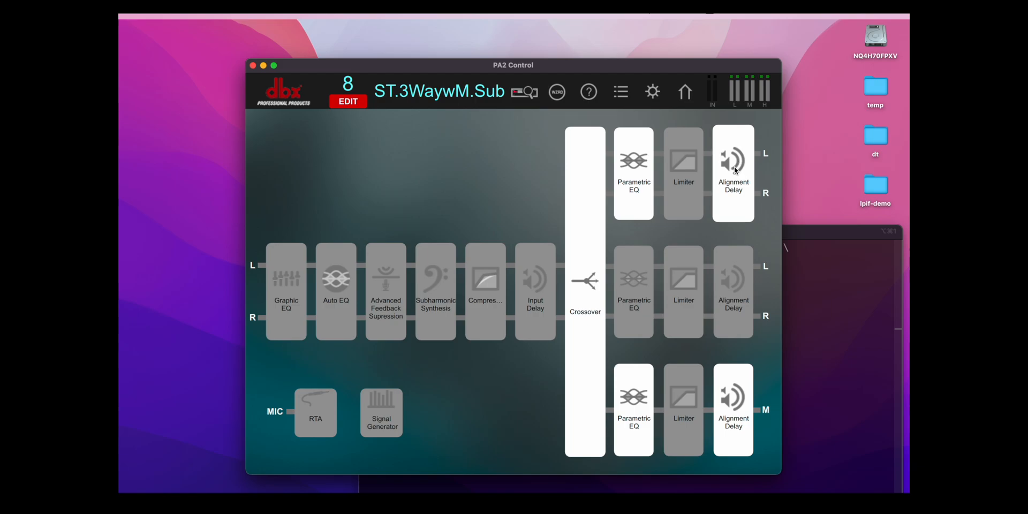
{"action": "left_click", "coordinate": [732, 159]}
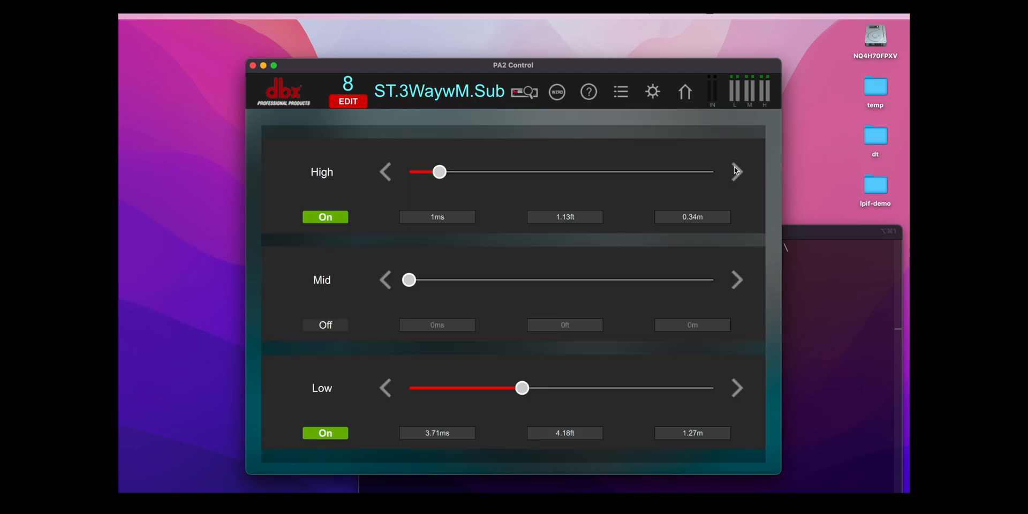
{"action": "left_click", "coordinate": [684, 91]}
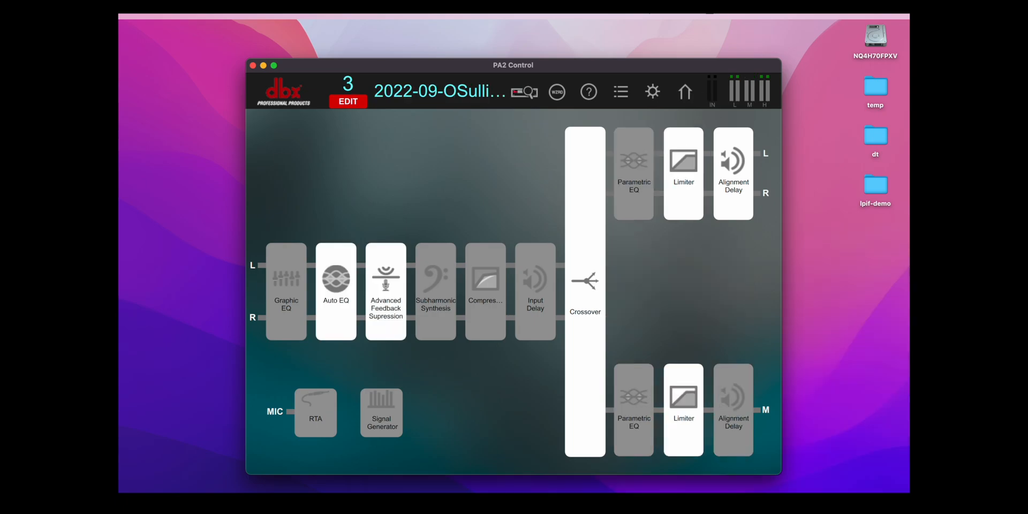
{"action": "left_click", "coordinate": [557, 93]}
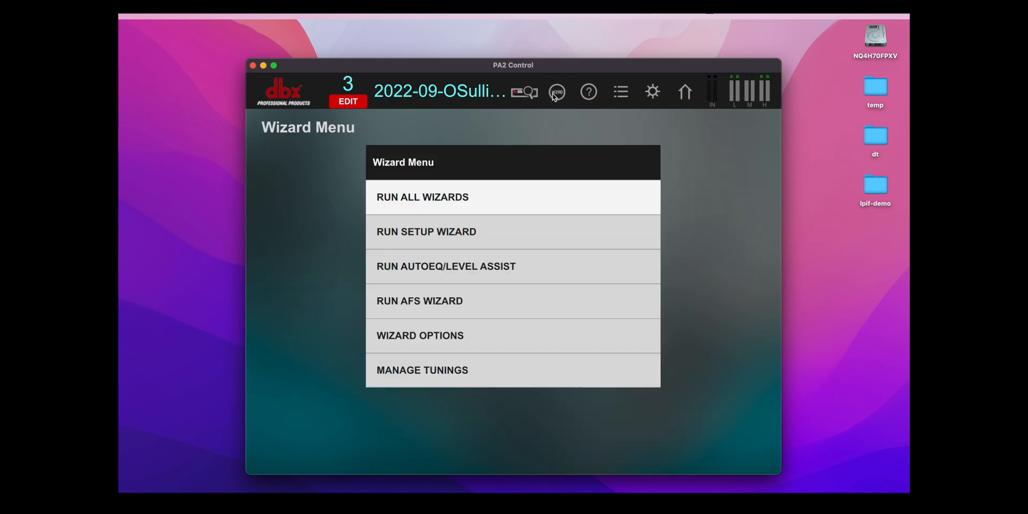
{"action": "left_click", "coordinate": [445, 266]}
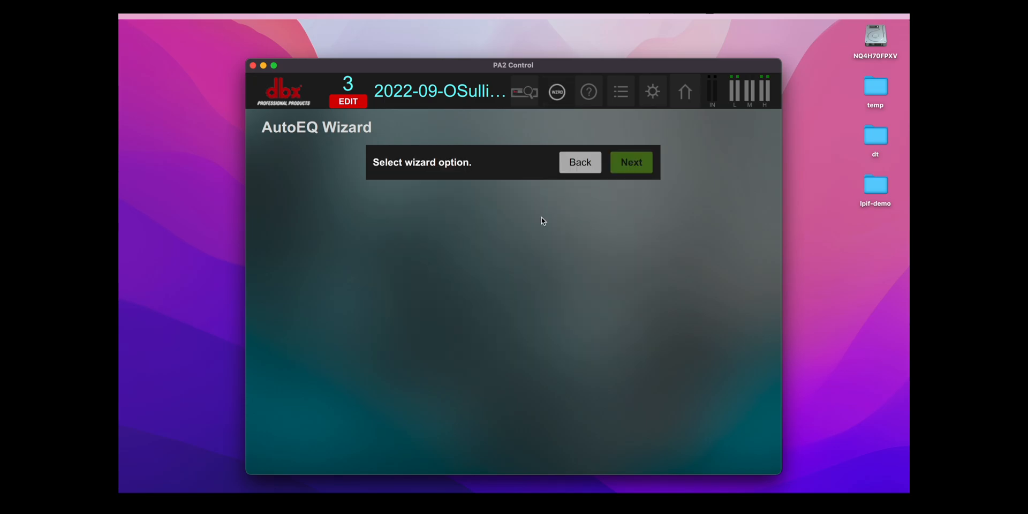
{"action": "left_click", "coordinate": [630, 162]}
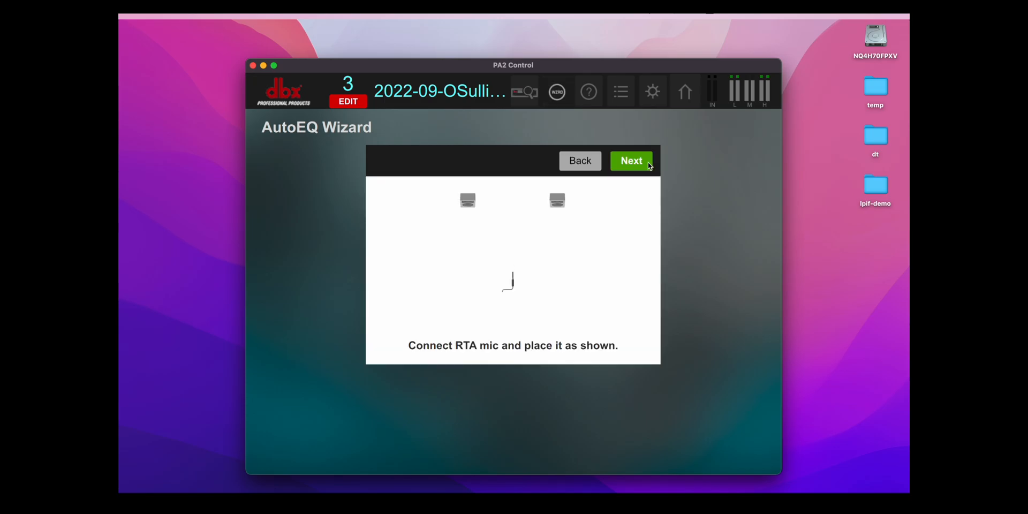
{"action": "left_click", "coordinate": [579, 161]}
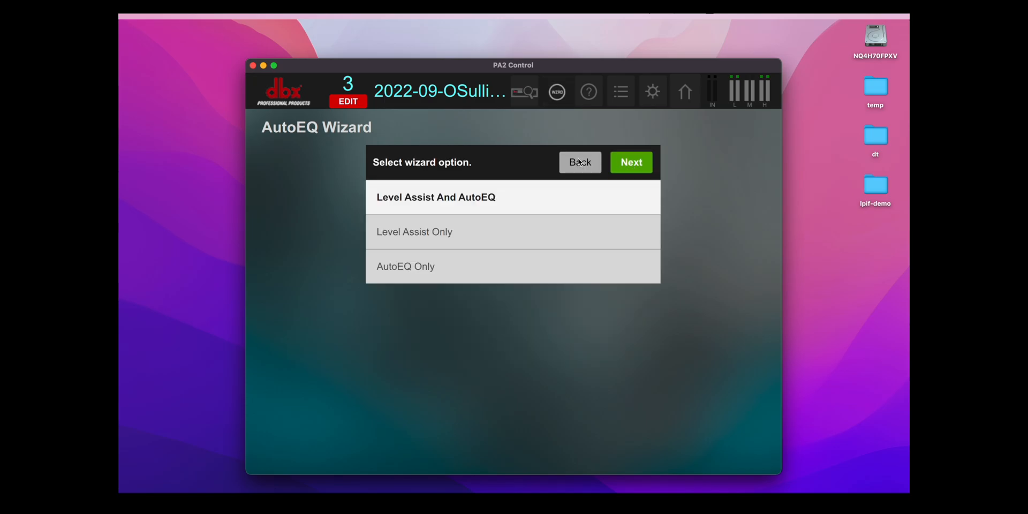
{"action": "left_click", "coordinate": [579, 162]}
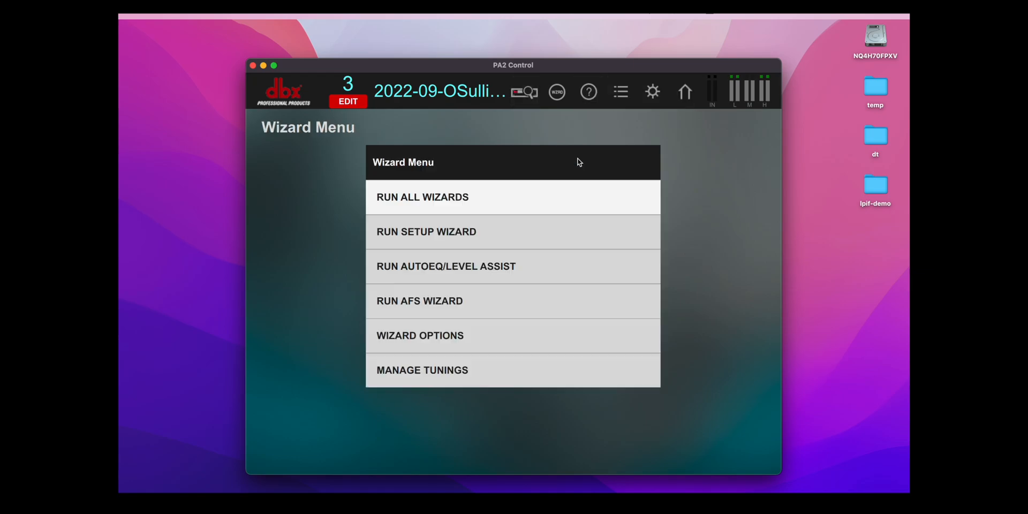
{"action": "left_click", "coordinate": [684, 91]}
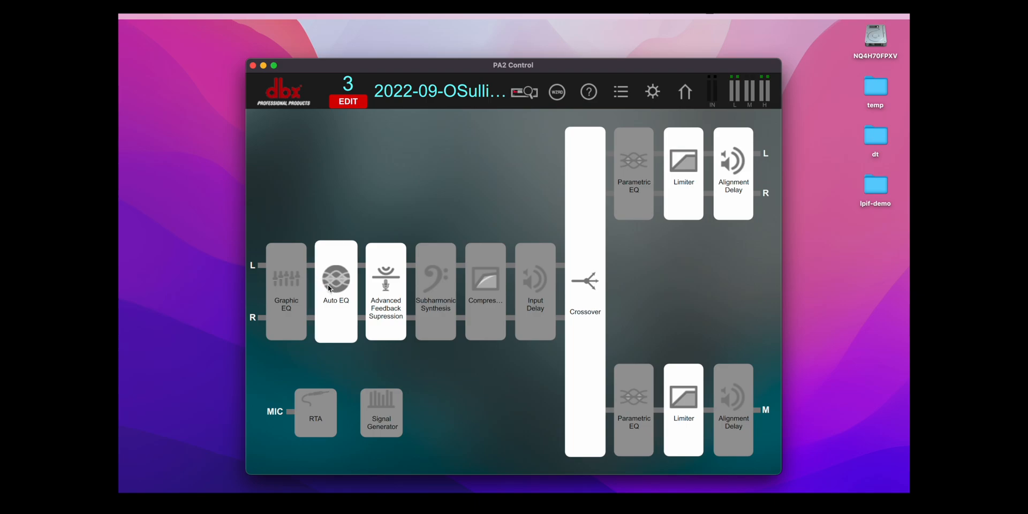
View preset 3's crossover, keeping the high band's Linkwitz Riley 24dB/oct high-pass slope
{"action": "left_click", "coordinate": [335, 278]}
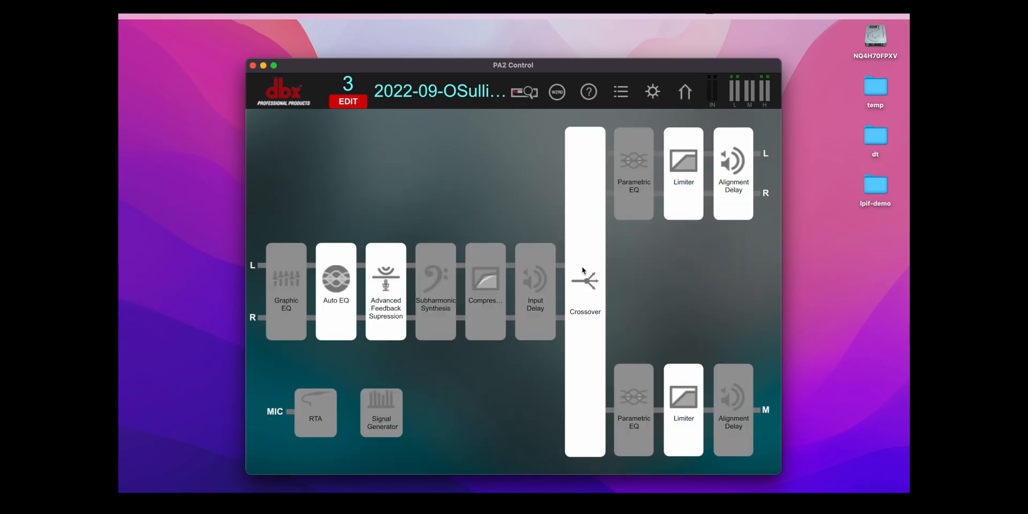
{"action": "left_click", "coordinate": [585, 288]}
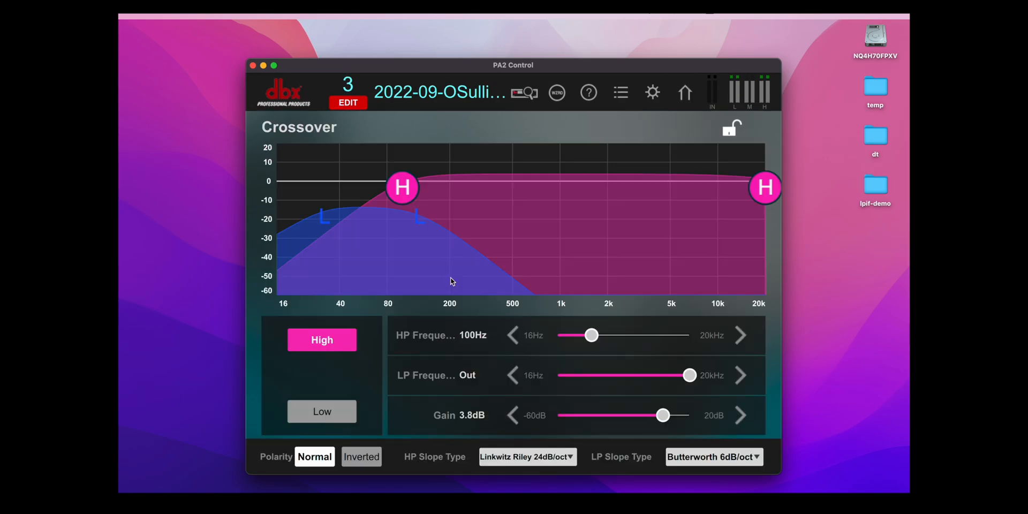
{"action": "left_click", "coordinate": [527, 456]}
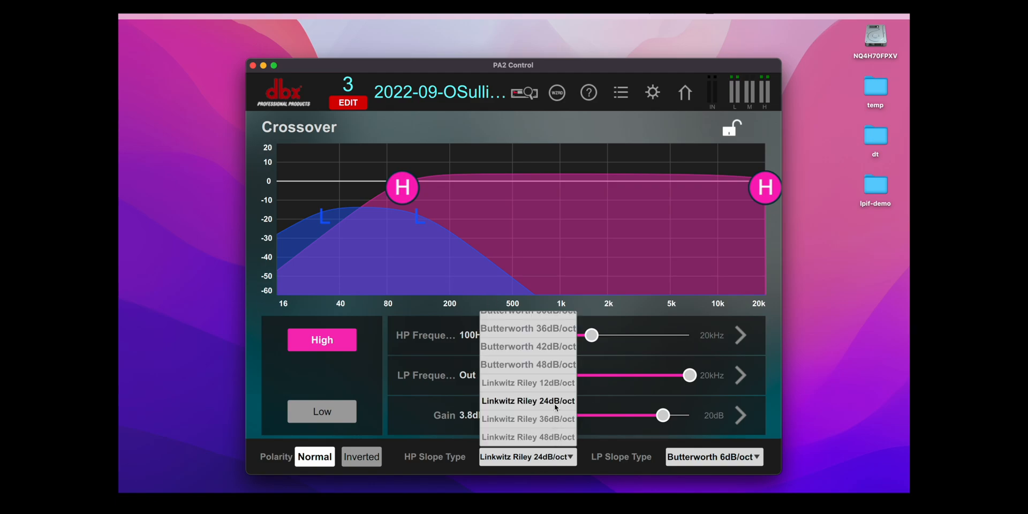
{"action": "left_click", "coordinate": [528, 401]}
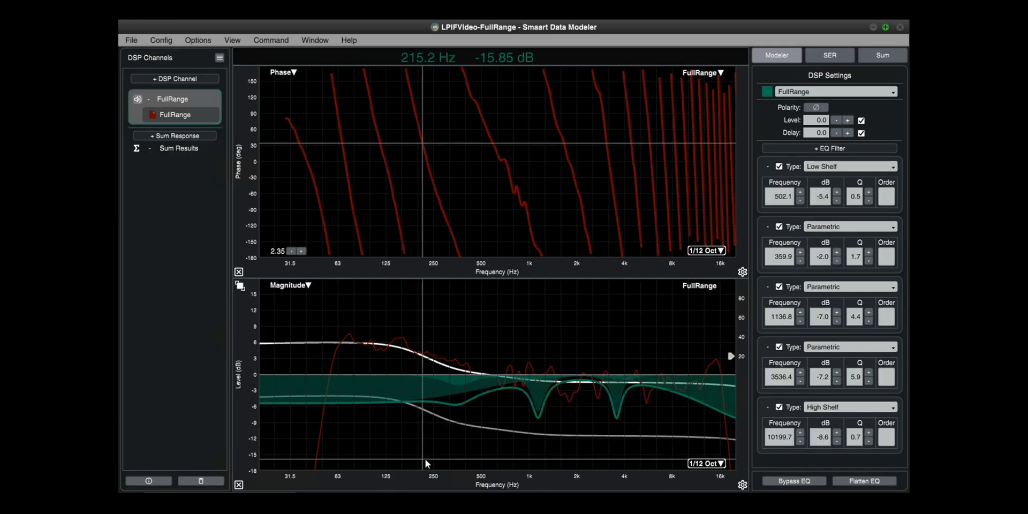
{"action": "mouse_move", "coordinate": [696, 262]}
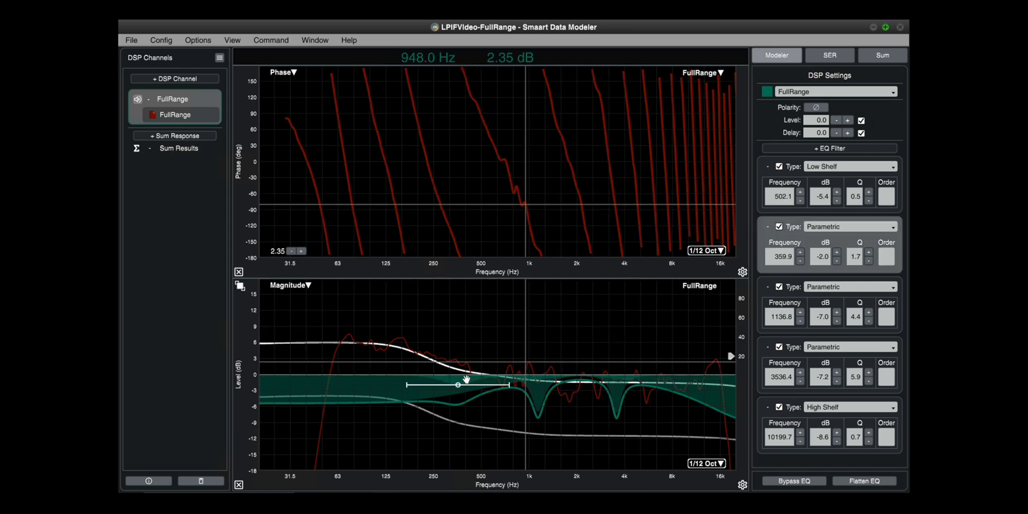
Drag the second parametric filter to 391.2 Hz at -2.3 dB
{"action": "left_click_drag", "start_coordinate": [457, 383], "coordinate": [467, 384]}
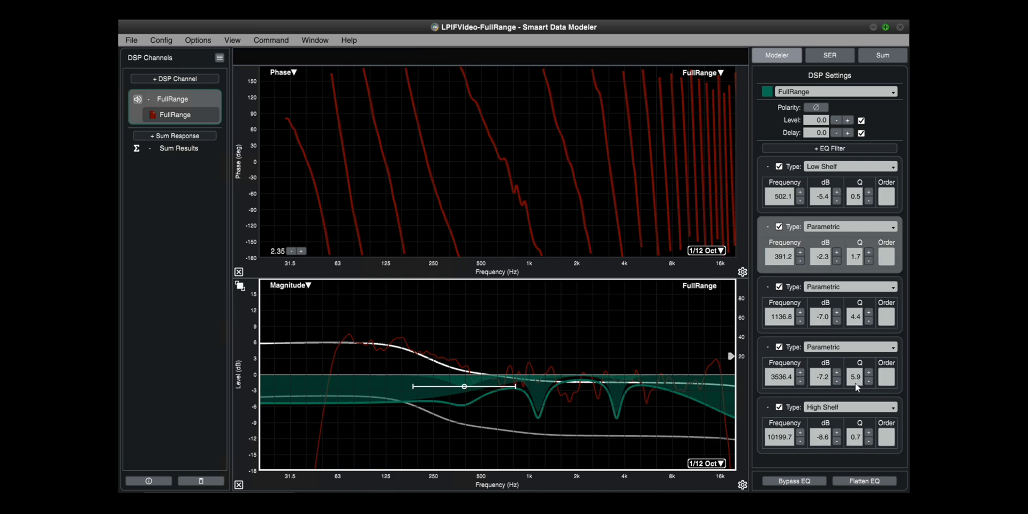
{"action": "mouse_move", "coordinate": [852, 443]}
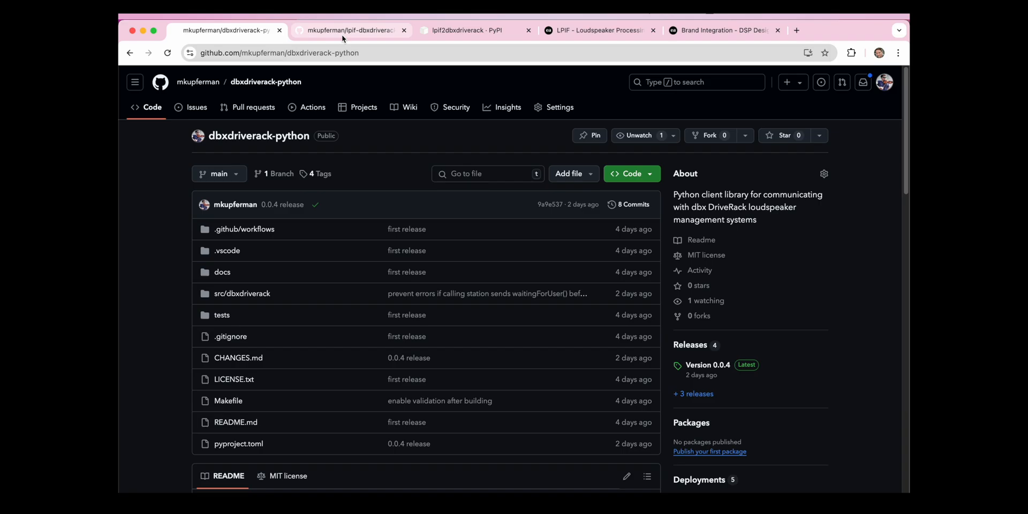
{"action": "mouse_move", "coordinate": [351, 30]}
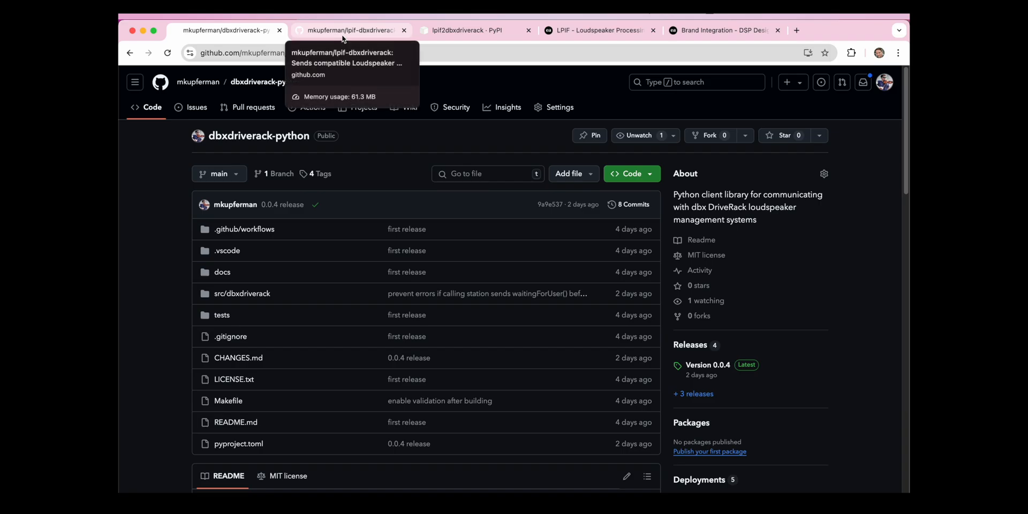
Bring up the lpif-dbxdriverack repository page
{"action": "left_click", "coordinate": [351, 30]}
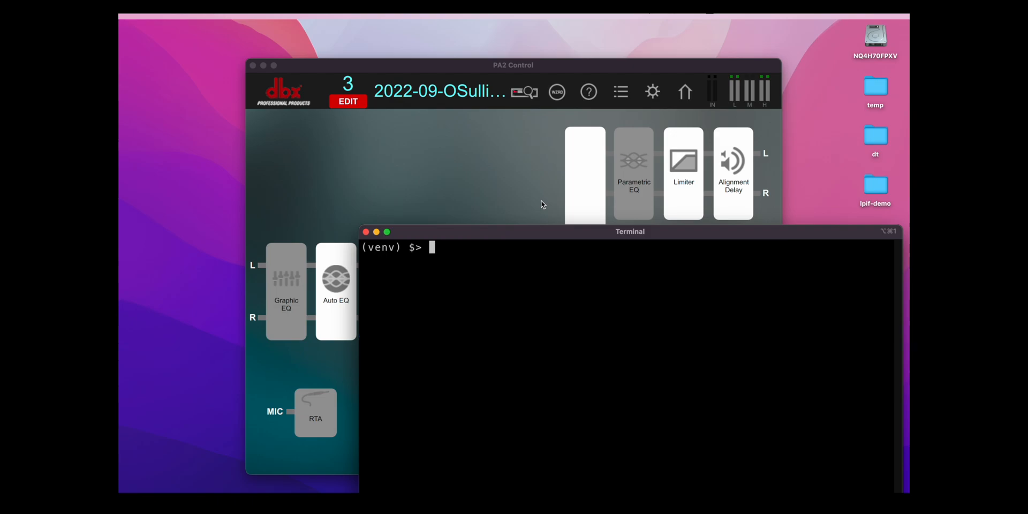
Run python --version at the (venv) prompt
{"action": "type", "text": "python --vers"}
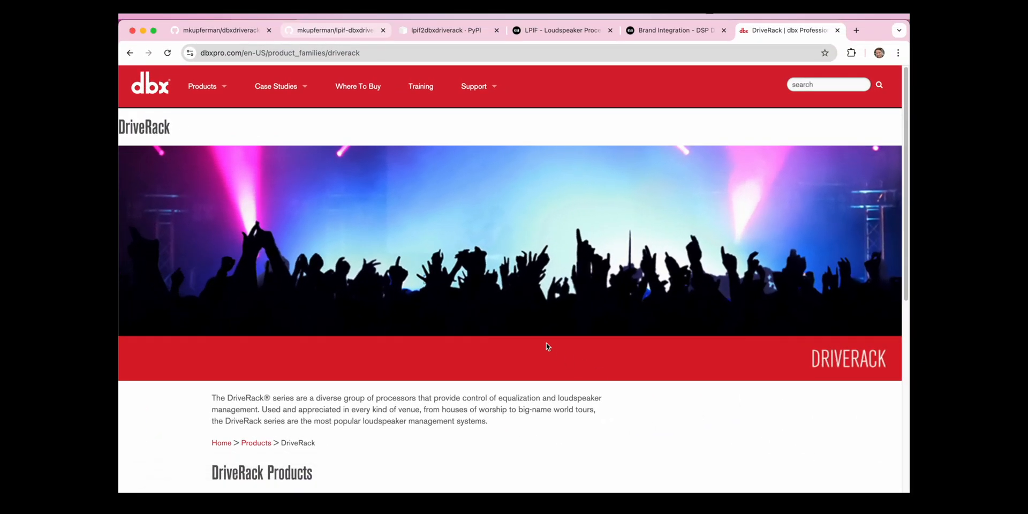
Scroll through the dbx DriveRack product lineup
{"action": "scroll", "scroll_direction": "down", "scroll_amount": 3}
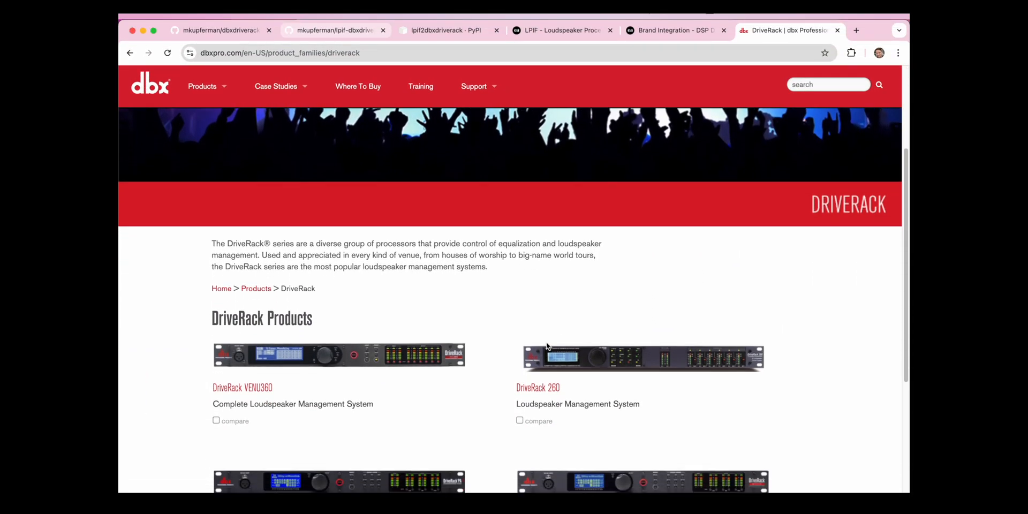
{"action": "scroll", "scroll_direction": "down", "scroll_amount": 3}
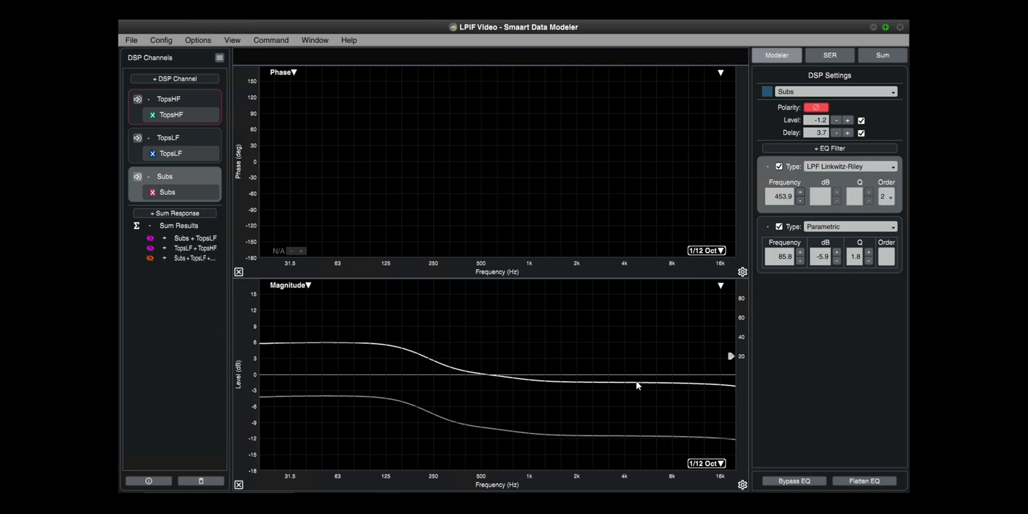
Select the TopsHF channel, overlay the Subs measurement trace, and reach the project file commands
{"action": "left_click", "coordinate": [168, 98]}
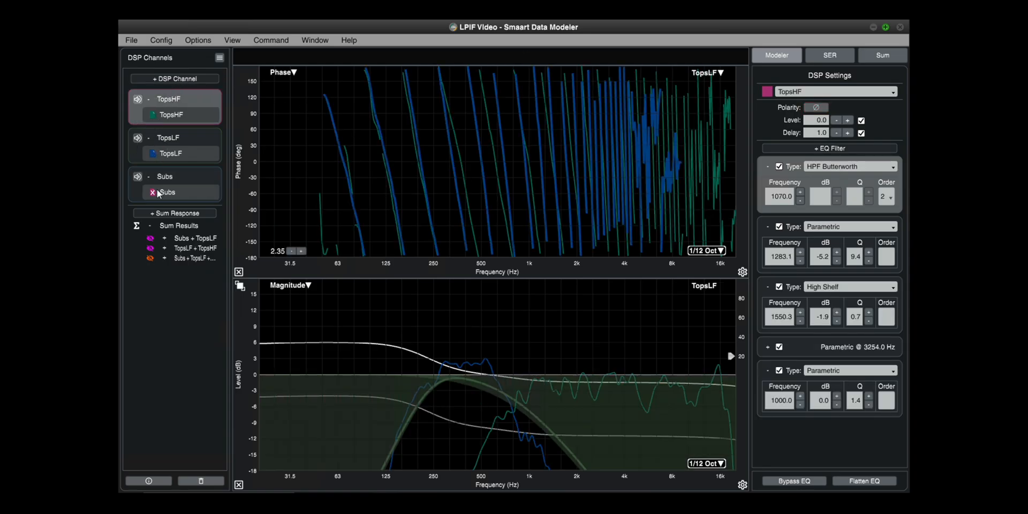
{"action": "left_click", "coordinate": [152, 193]}
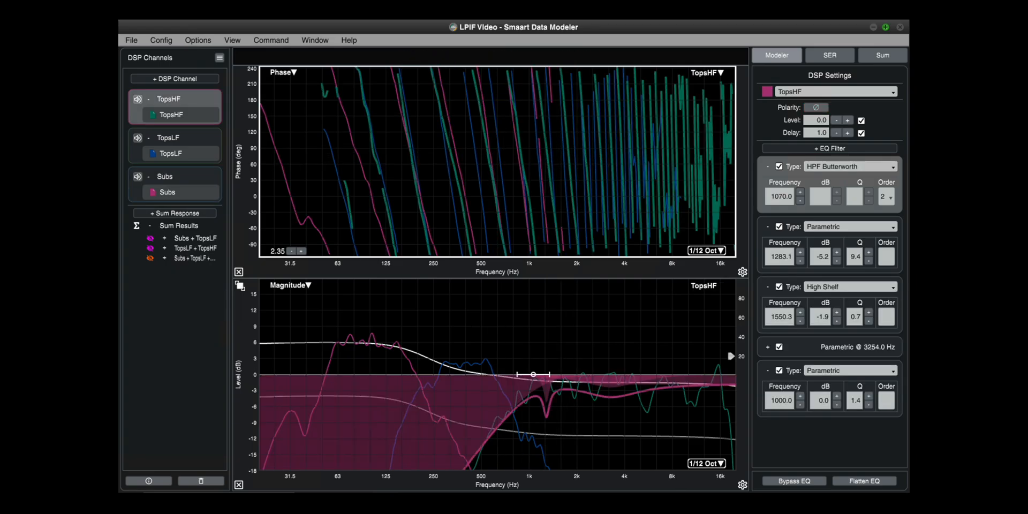
{"action": "mouse_move", "coordinate": [365, 74]}
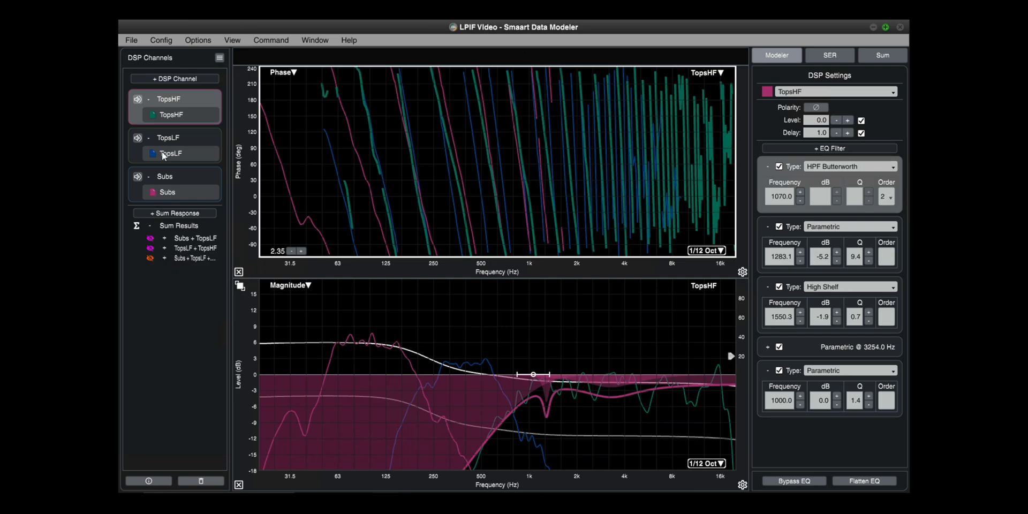
{"action": "left_click", "coordinate": [131, 40]}
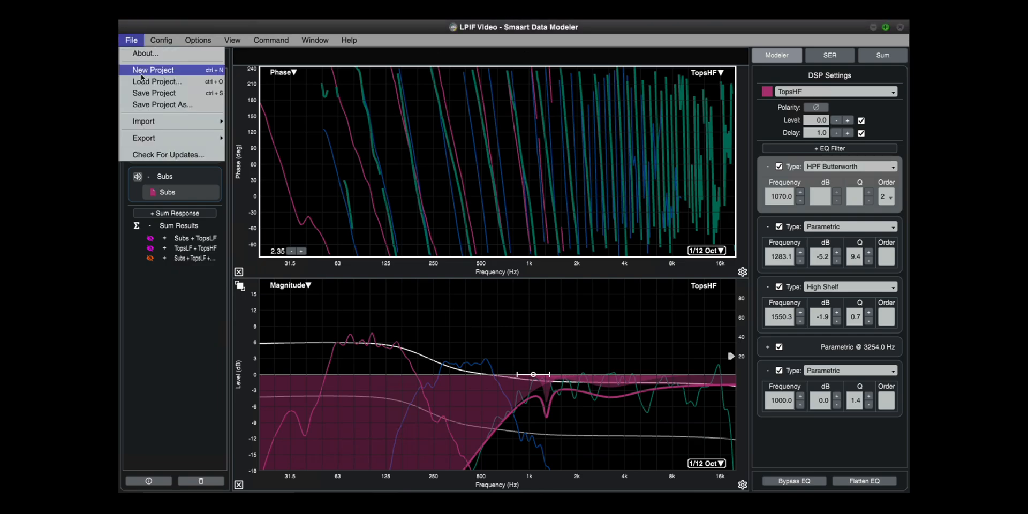
{"action": "left_click", "coordinate": [153, 70]}
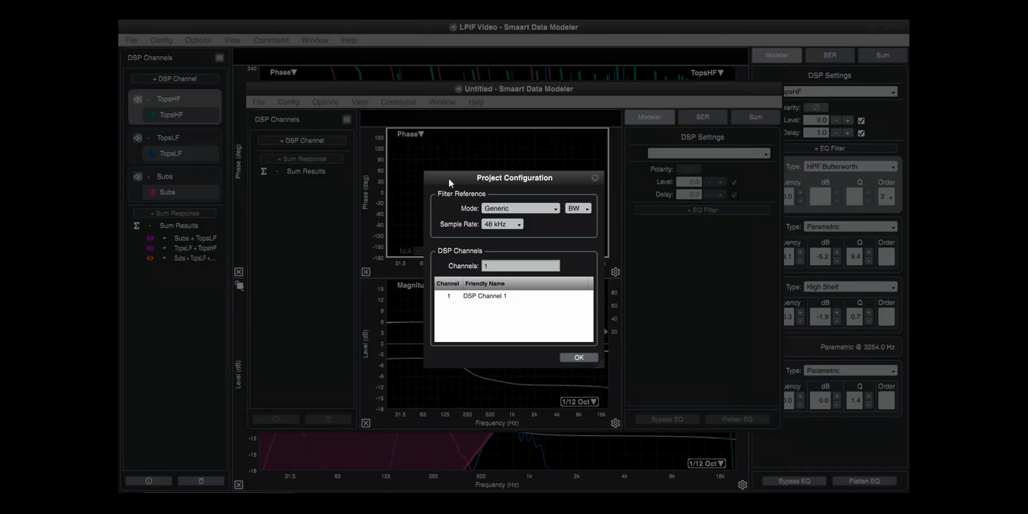
{"action": "left_click", "coordinate": [520, 207]}
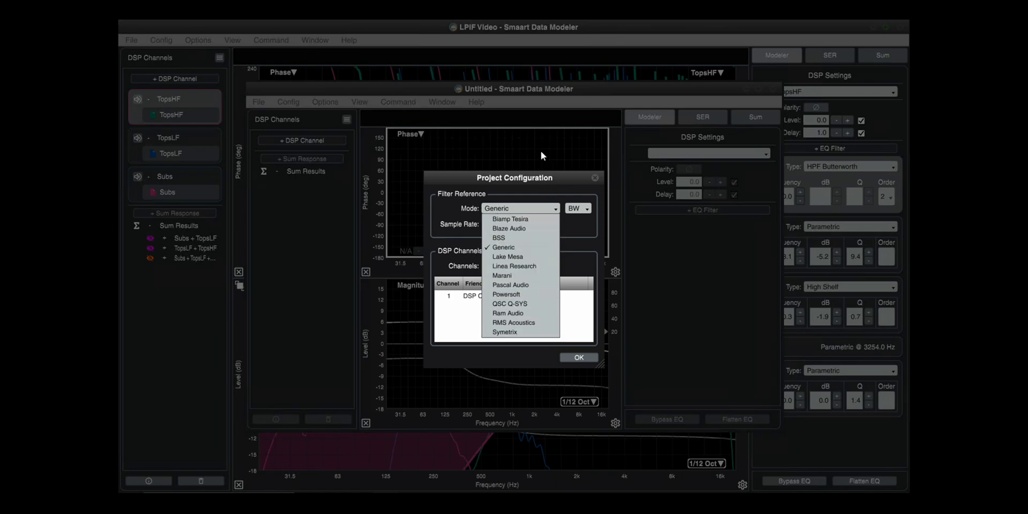
{"action": "left_click", "coordinate": [503, 247]}
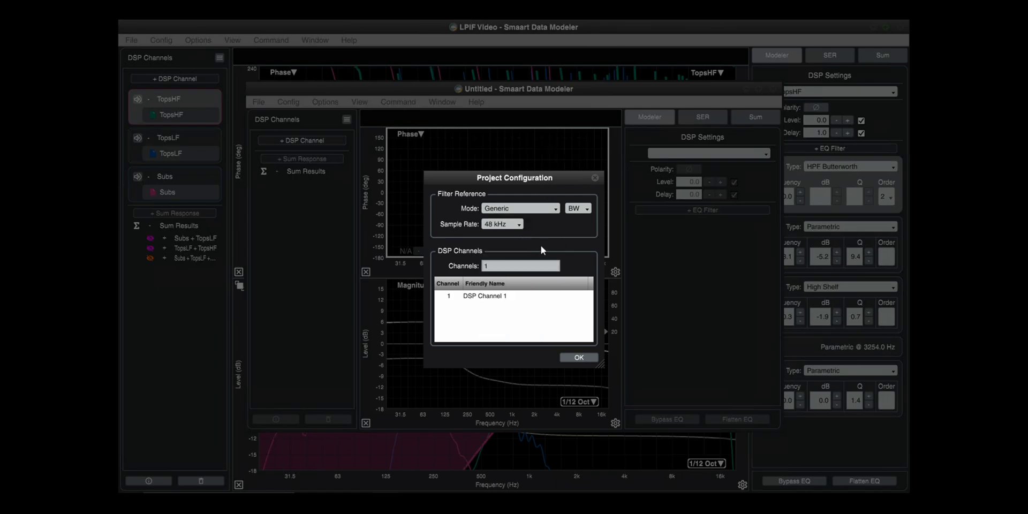
{"action": "left_click", "coordinate": [577, 208]}
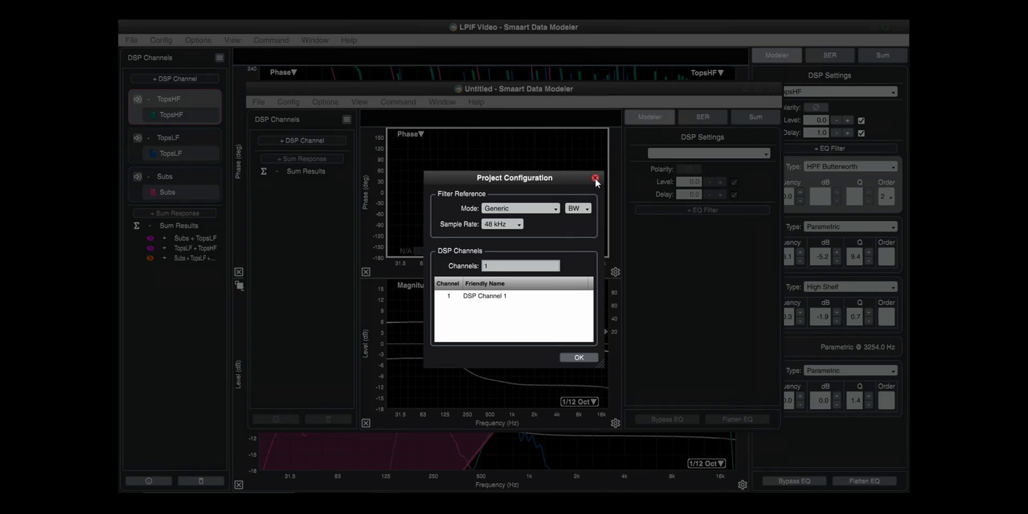
{"action": "left_click", "coordinate": [595, 178]}
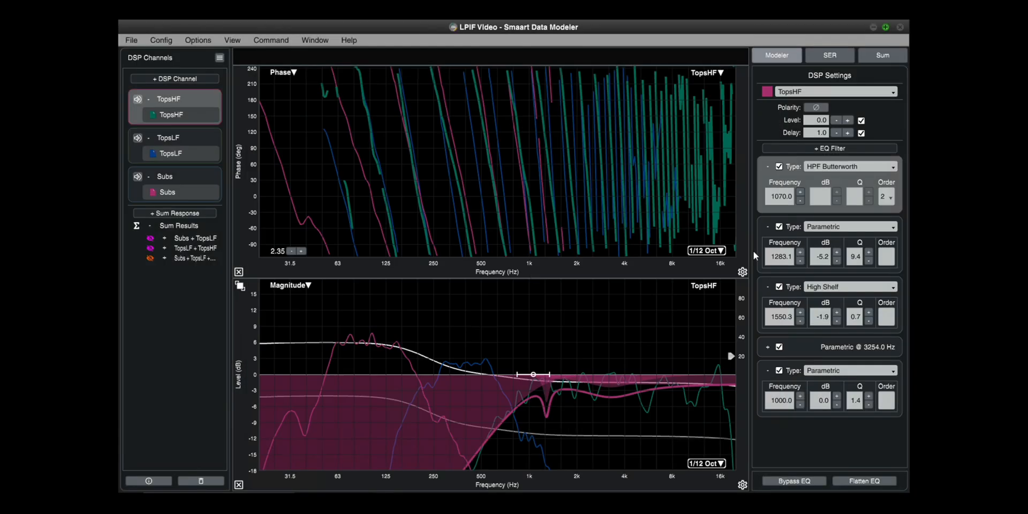
{"action": "mouse_move", "coordinate": [799, 288]}
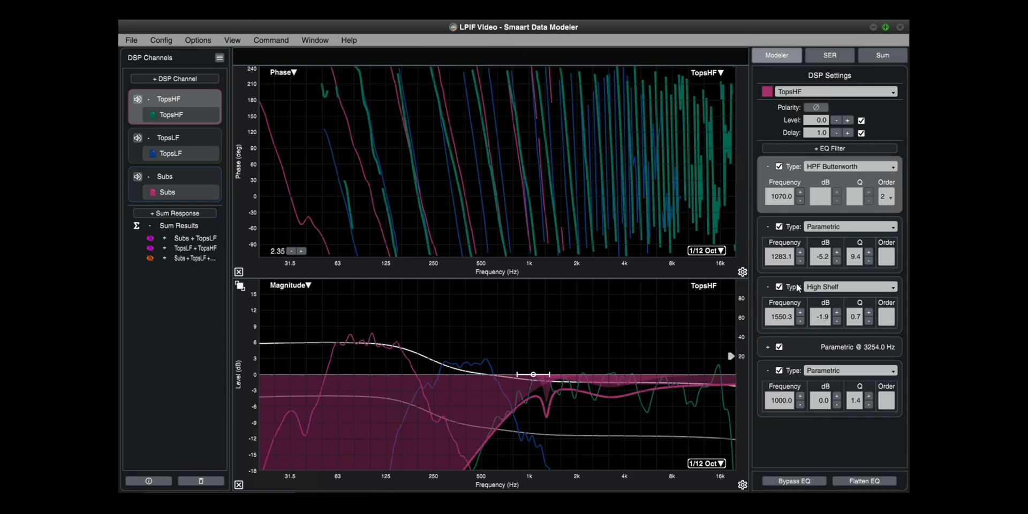
Toggle TopsHF polarity back to normal, keep the third filter a High Shelf, and return to the browser
{"action": "left_click", "coordinate": [815, 107]}
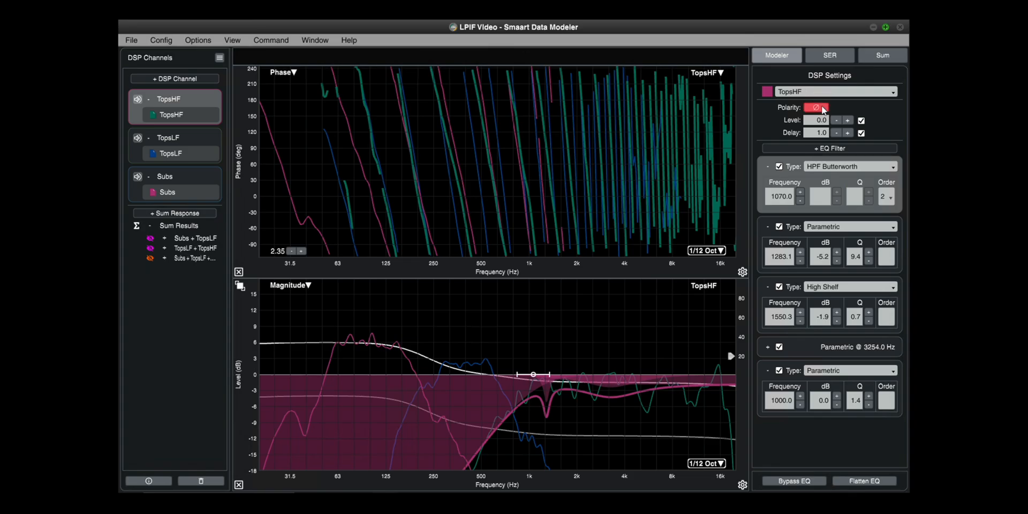
{"action": "left_click", "coordinate": [815, 107]}
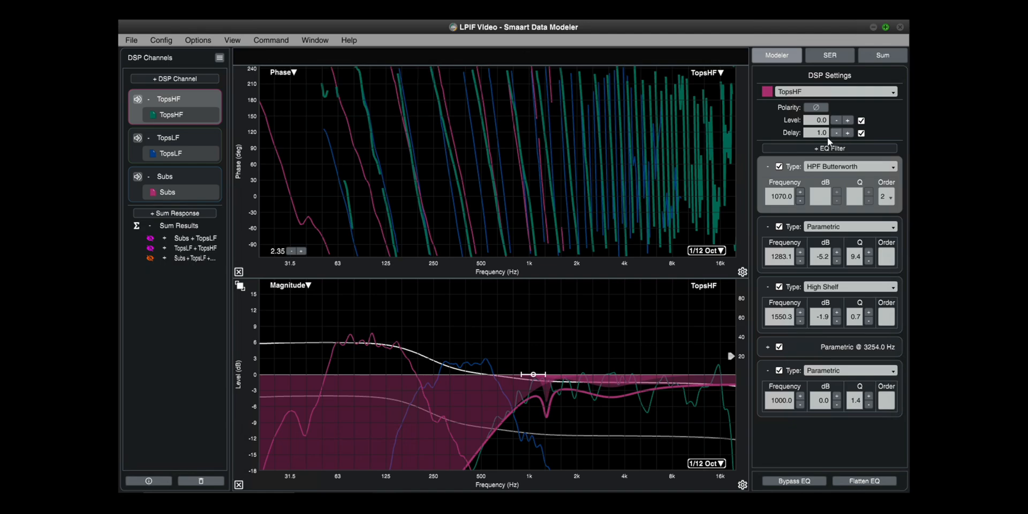
{"action": "mouse_move", "coordinate": [848, 236]}
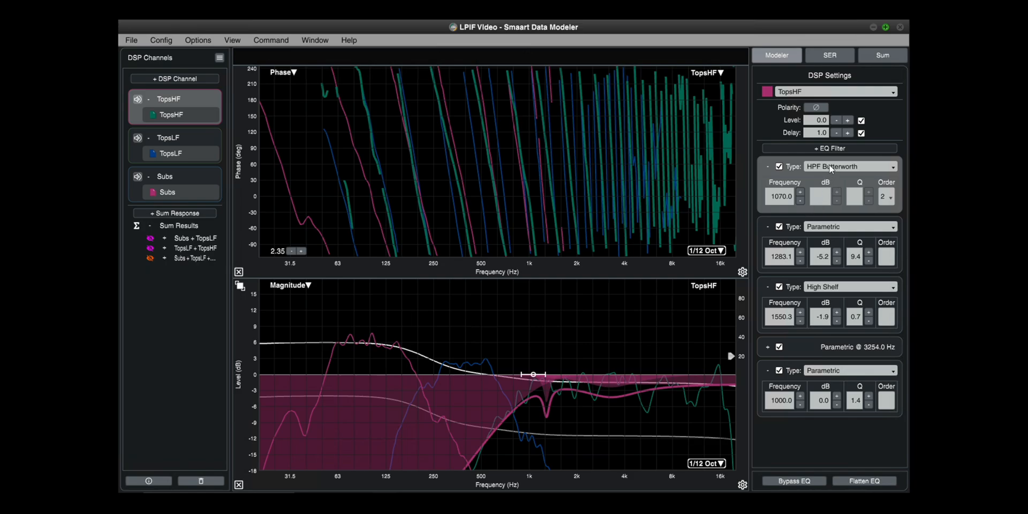
{"action": "left_click", "coordinate": [850, 226]}
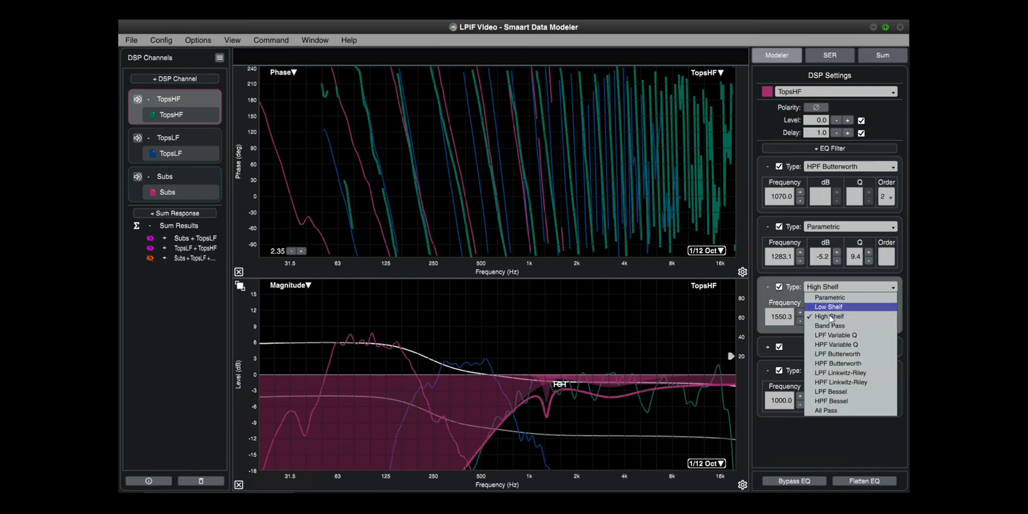
{"action": "left_click", "coordinate": [829, 316]}
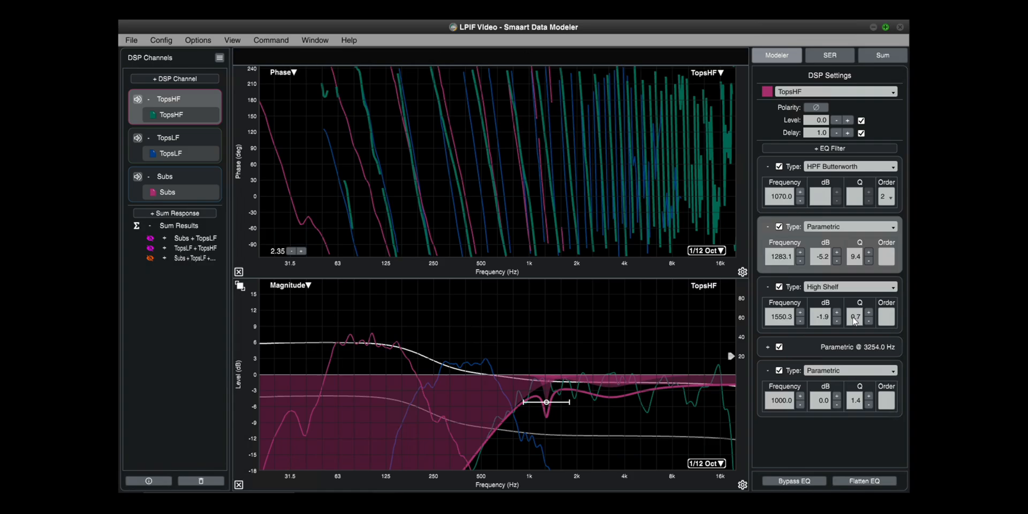
{"action": "mouse_move", "coordinate": [387, 314]}
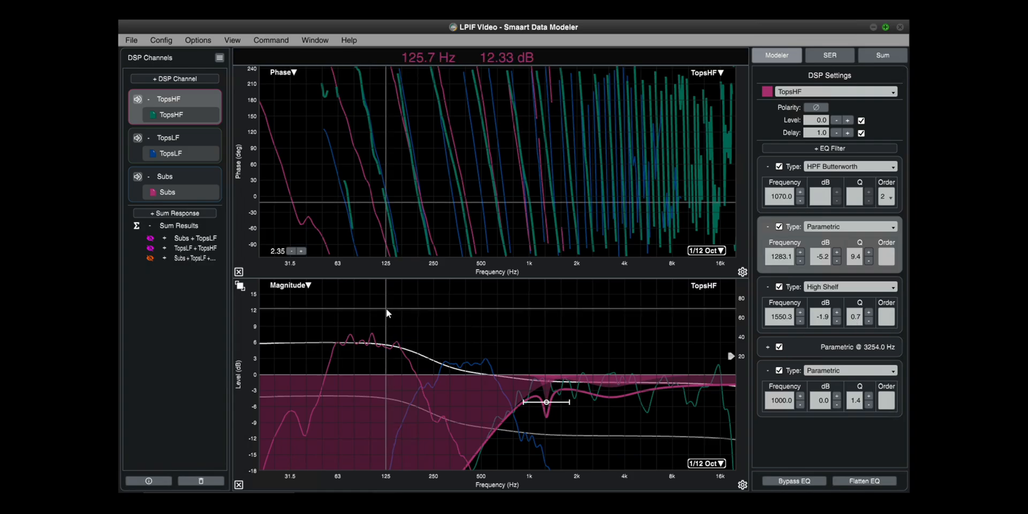
{"action": "left_click", "coordinate": [785, 30]}
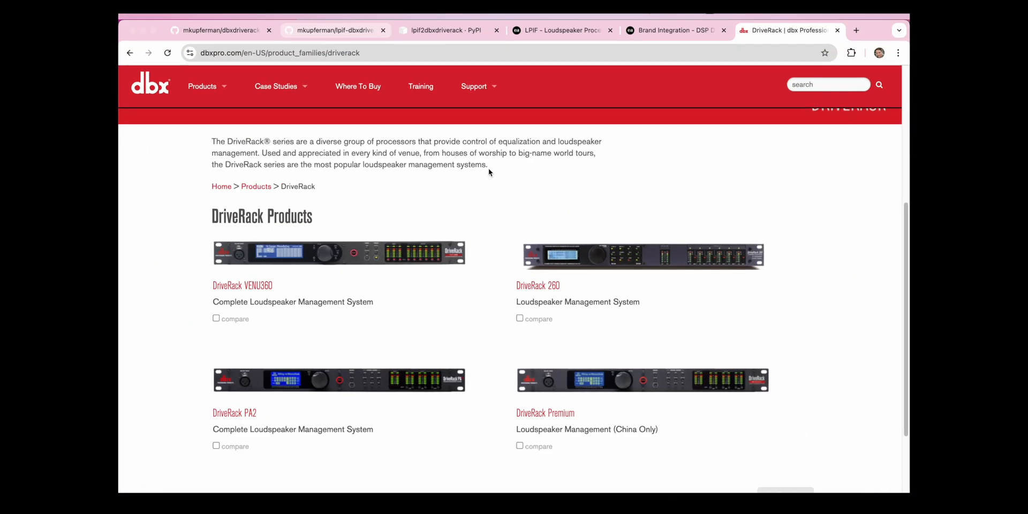
Highlight the README's supported EQ filter limits, then bring PA2 Control forward
{"action": "left_click", "coordinate": [334, 30]}
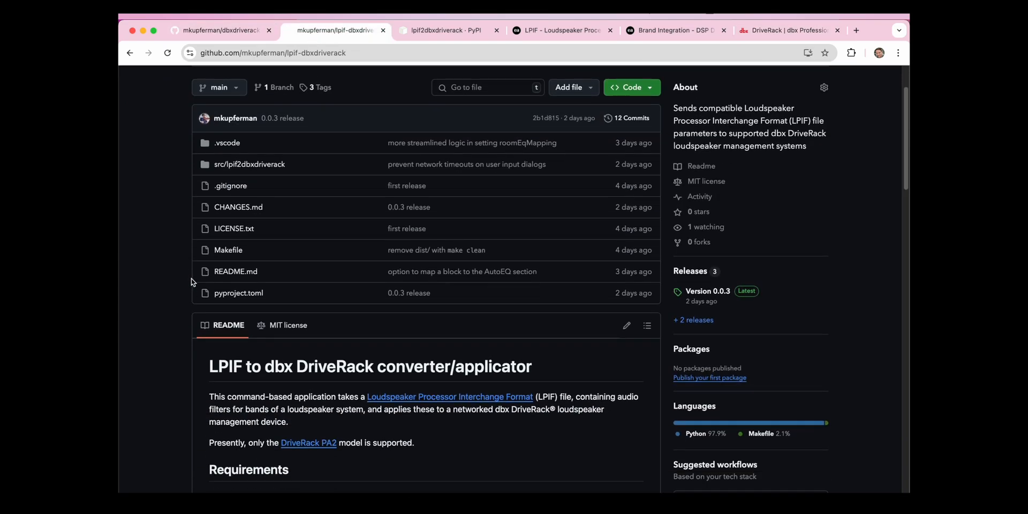
{"action": "scroll", "scroll_direction": "down", "scroll_amount": 3}
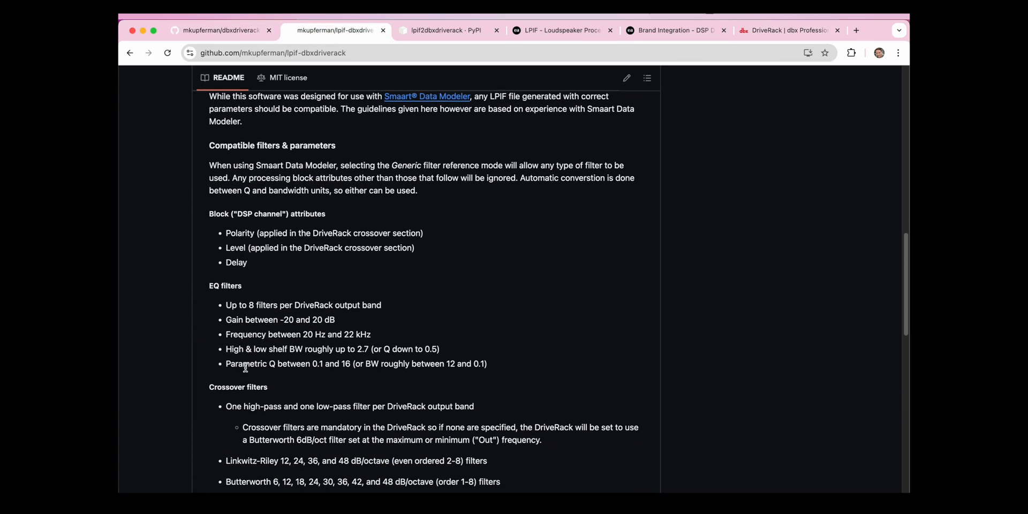
{"action": "left_click_drag", "start_coordinate": [226, 305], "coordinate": [486, 364]}
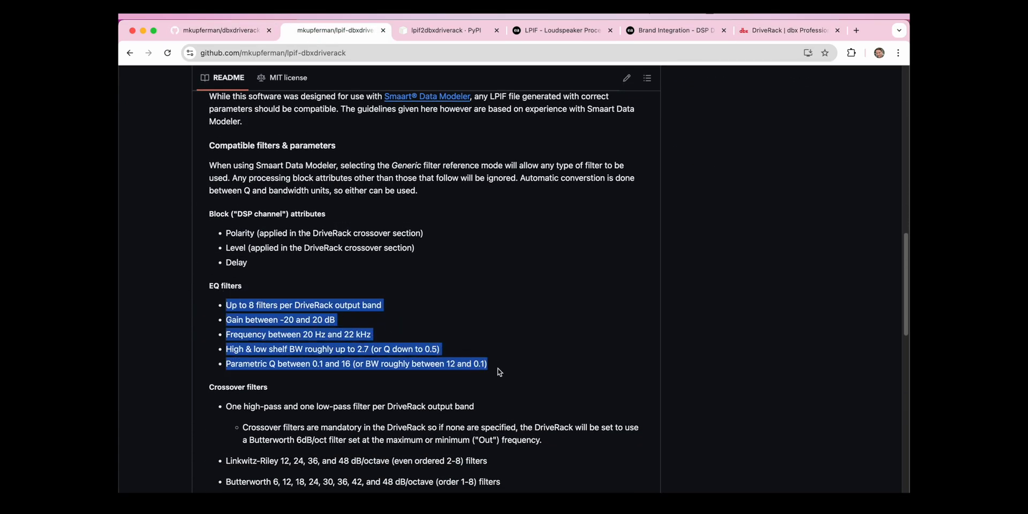
{"action": "left_click", "coordinate": [696, 485]}
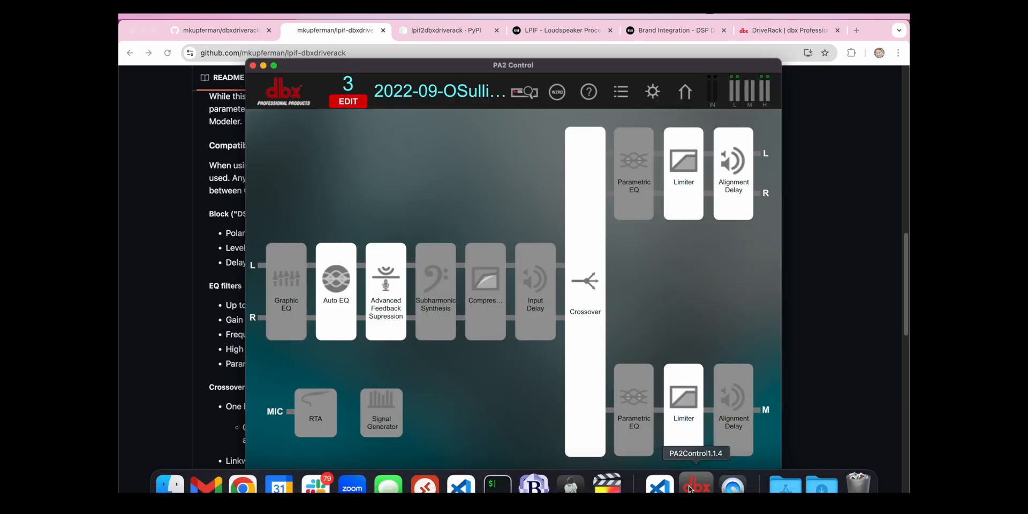
Review the high band's crossover HP Slope Type choices, then move to the Eclipse Audio LPIF spec page
{"action": "left_click", "coordinate": [584, 288]}
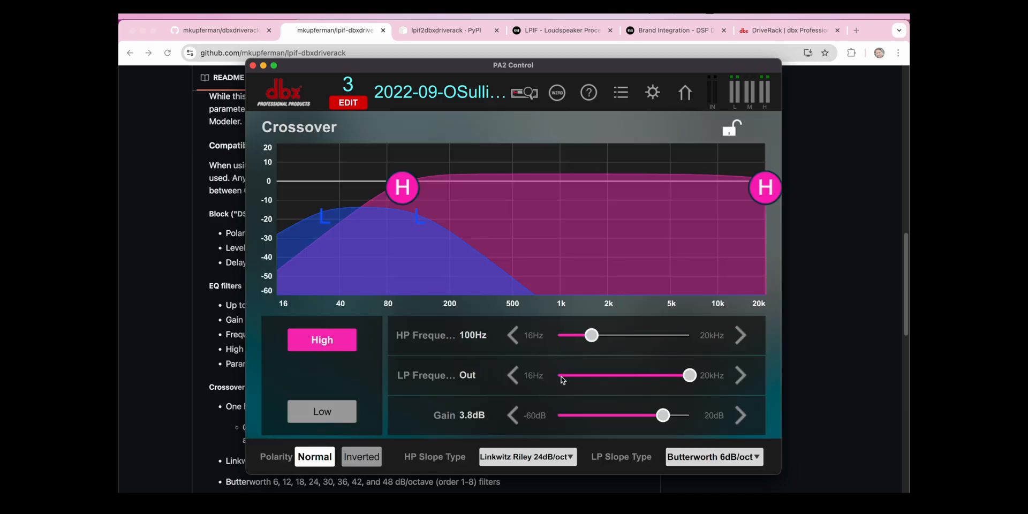
{"action": "left_click", "coordinate": [526, 456]}
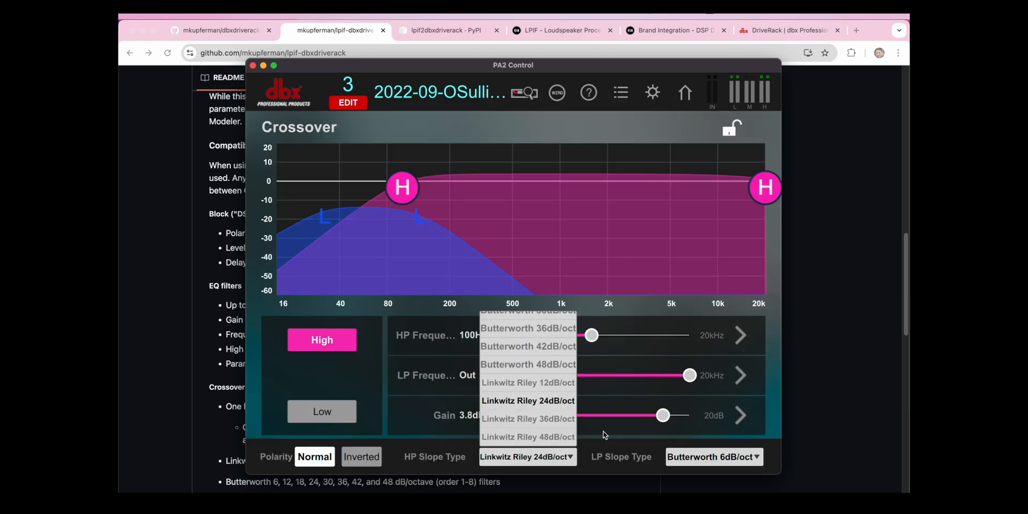
{"action": "left_click", "coordinate": [526, 400]}
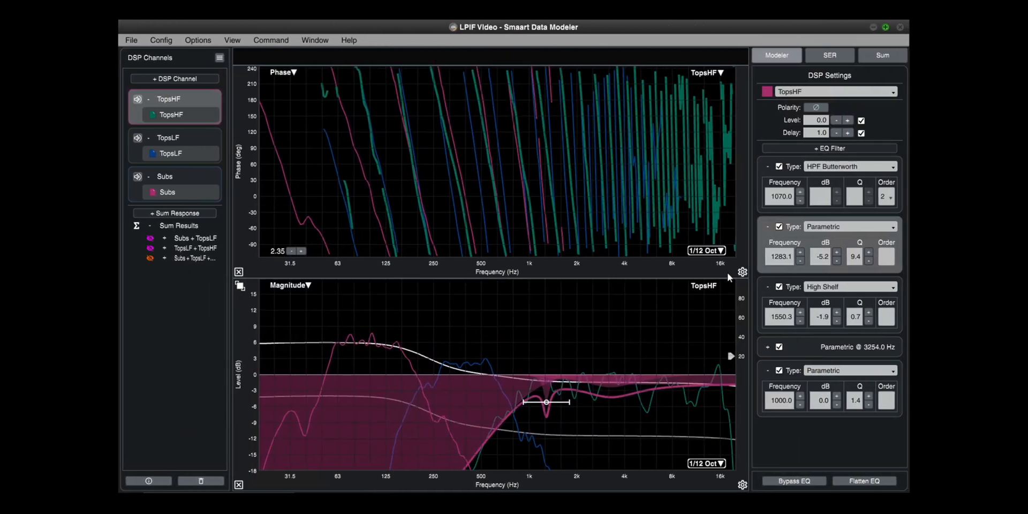
{"action": "mouse_move", "coordinate": [822, 169]}
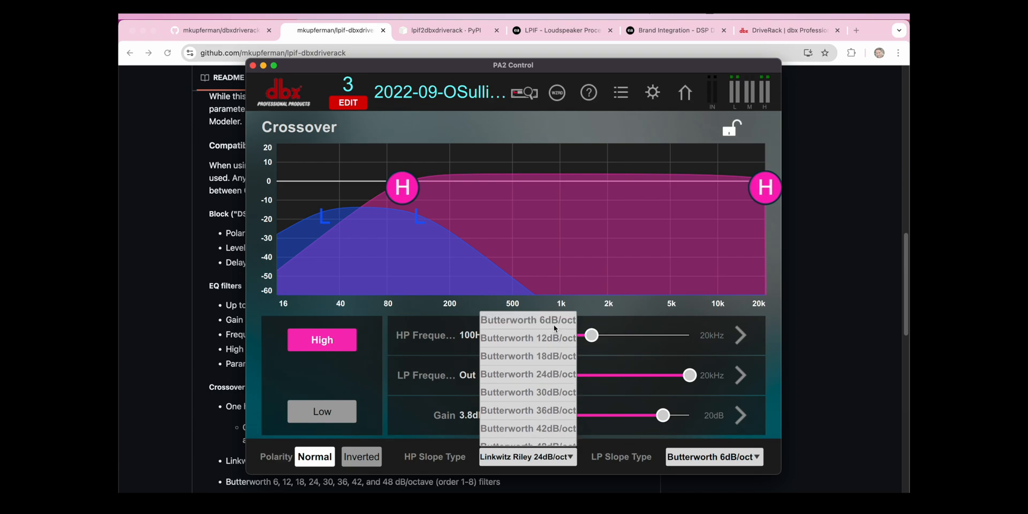
{"action": "left_click", "coordinate": [528, 320]}
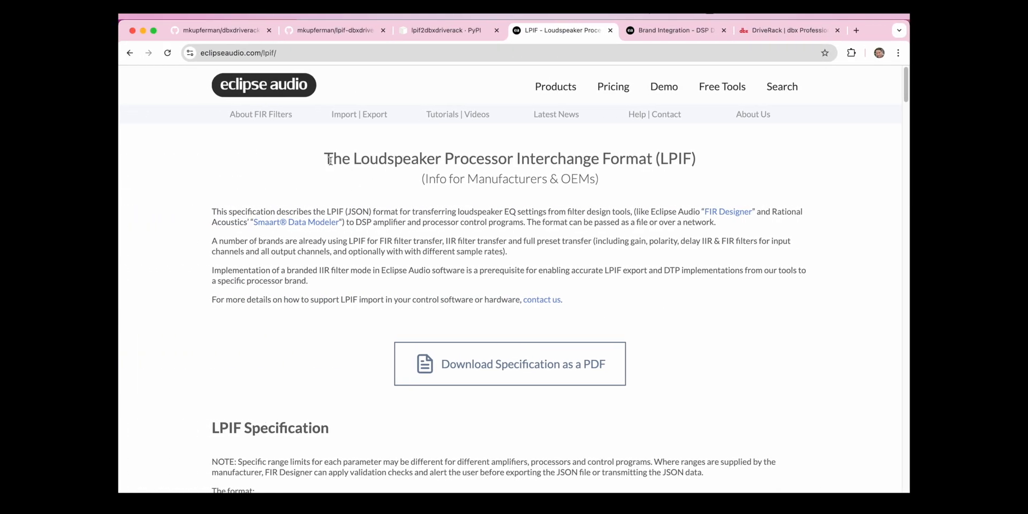
{"action": "mouse_move", "coordinate": [652, 151]}
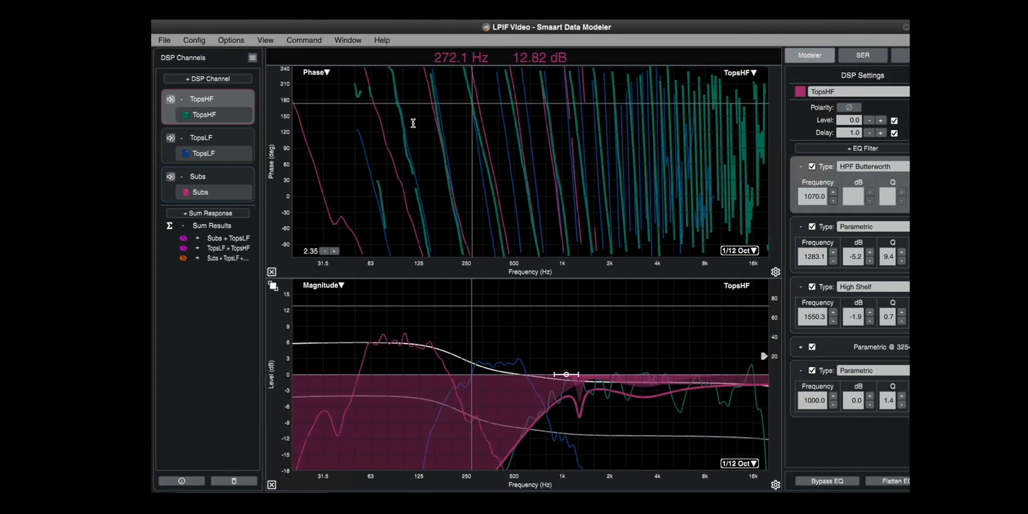
Export the DSP settings via File > Export DSP Settings as LPIF Video.lpif
{"action": "left_click", "coordinate": [164, 40]}
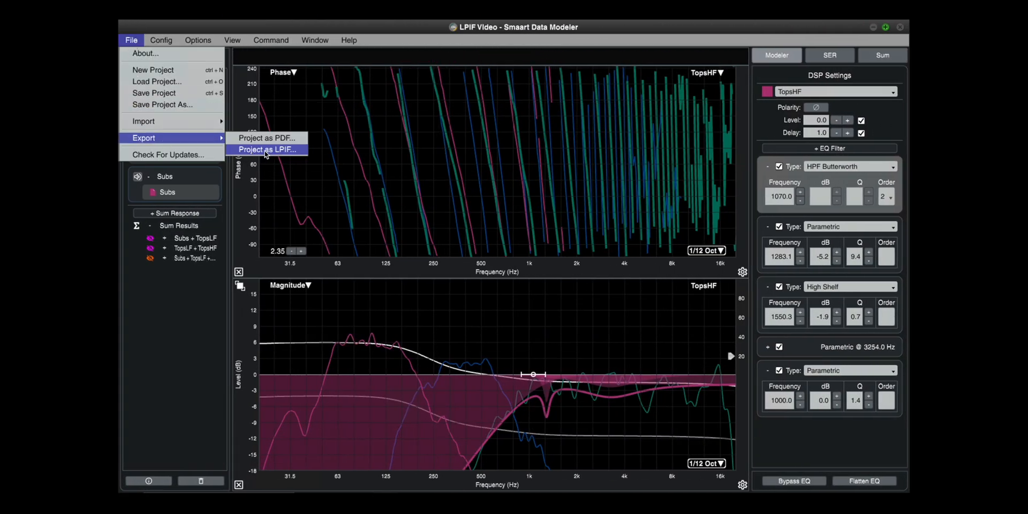
{"action": "left_click", "coordinate": [267, 149]}
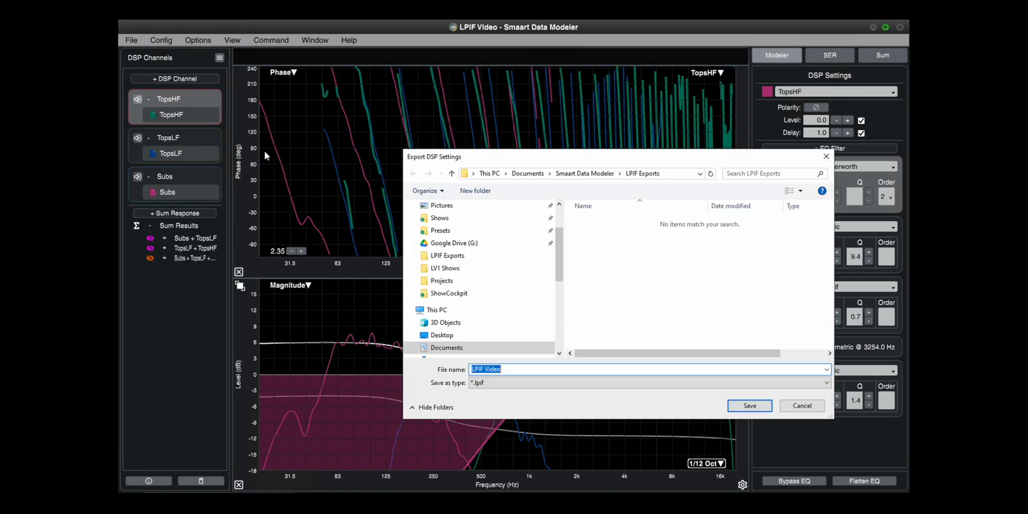
{"action": "type", "text": "My sess"}
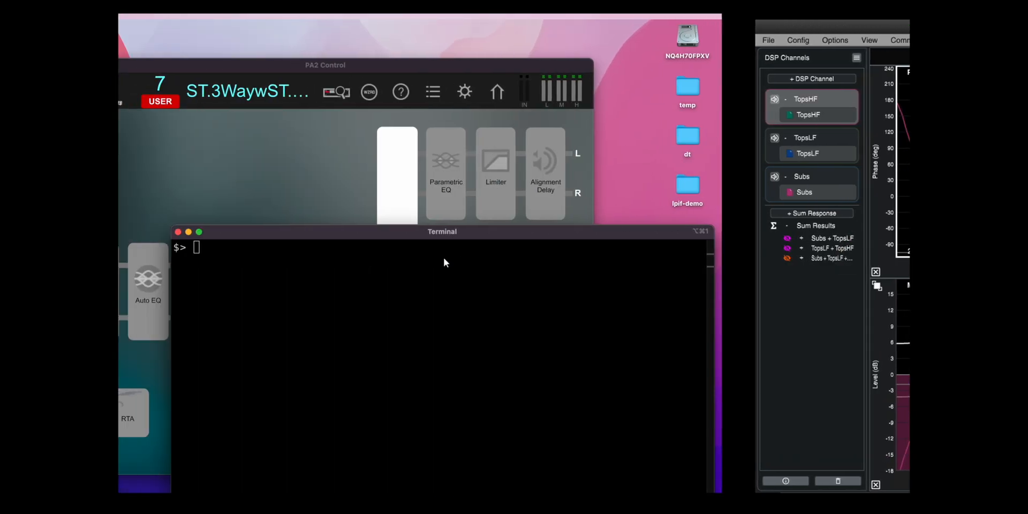
Check python3 reports 3.13.0, create the venv and activate it with source venv/bin/activate
{"action": "type", "text": "python3 --version"}
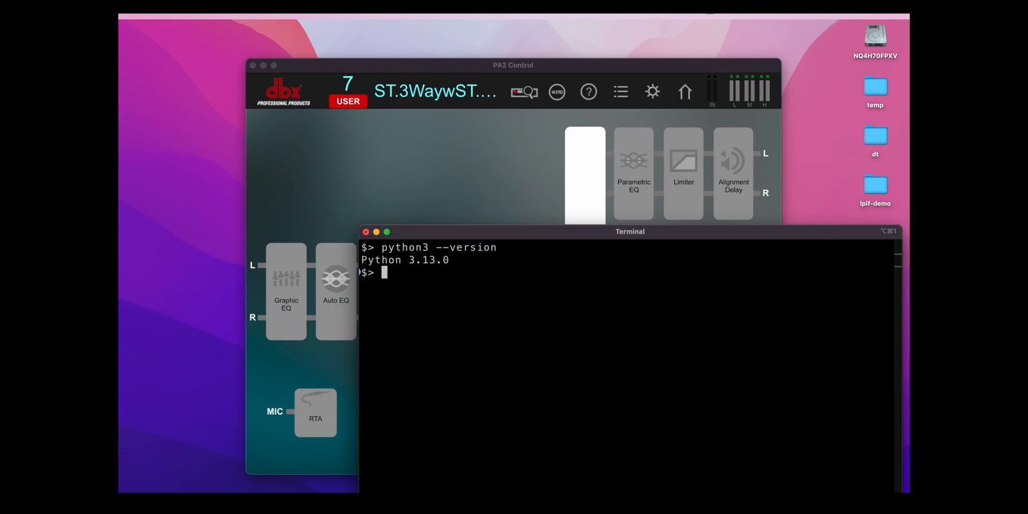
{"action": "type", "text": "source"}
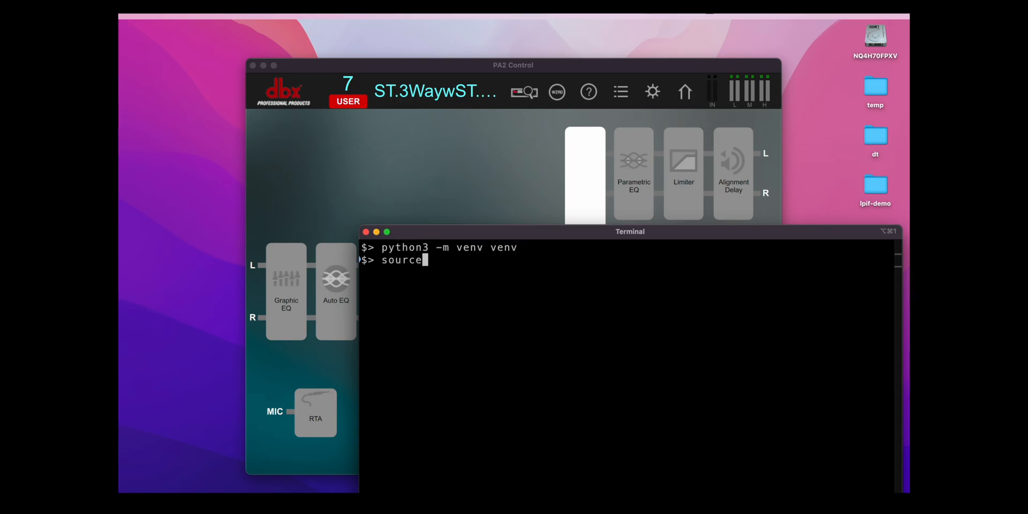
{"action": "type", "text": "venv/bin/act"}
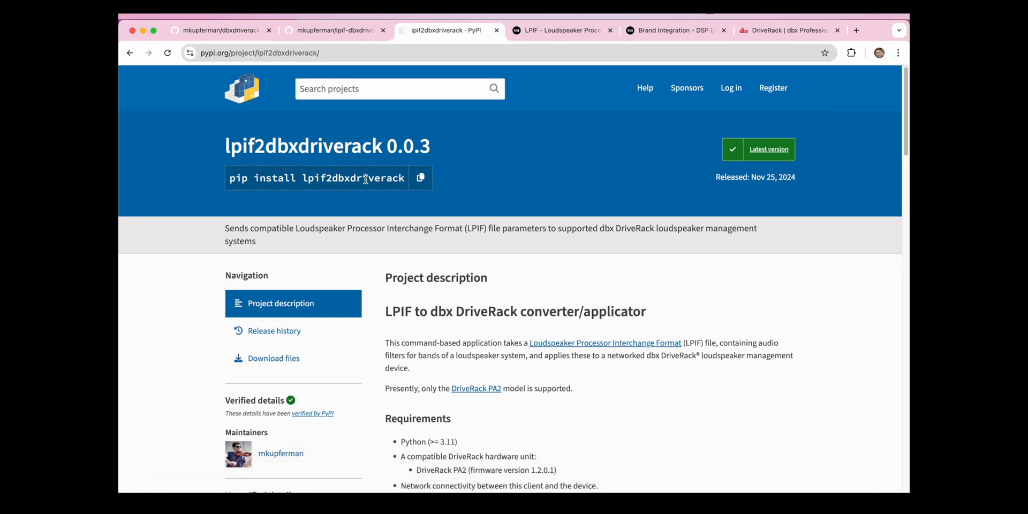
Copy the package name from PyPI and run pip install lpif2dbxdriverack in the venv
{"action": "double_click", "coordinate": [238, 147]}
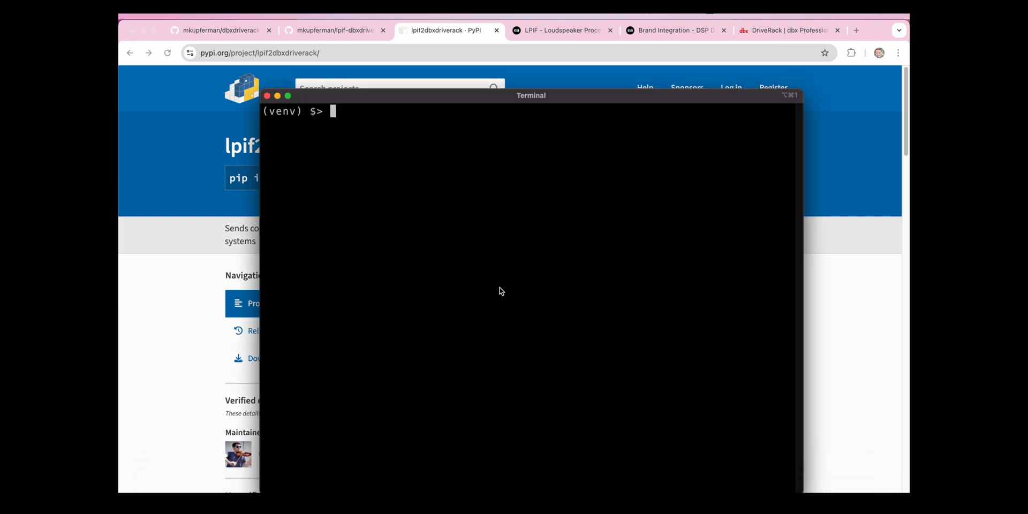
{"action": "type", "text": "pip"}
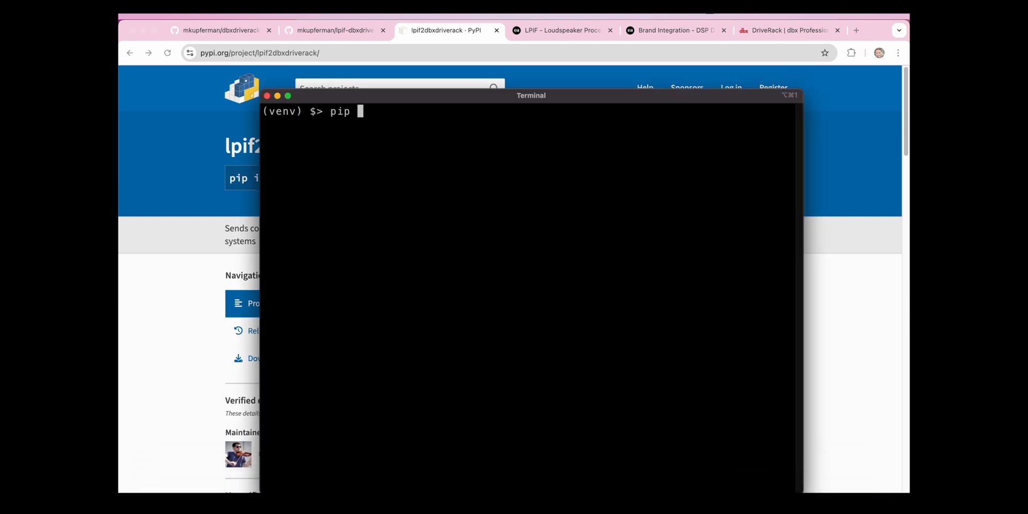
{"action": "type", "text": "install lpif2"}
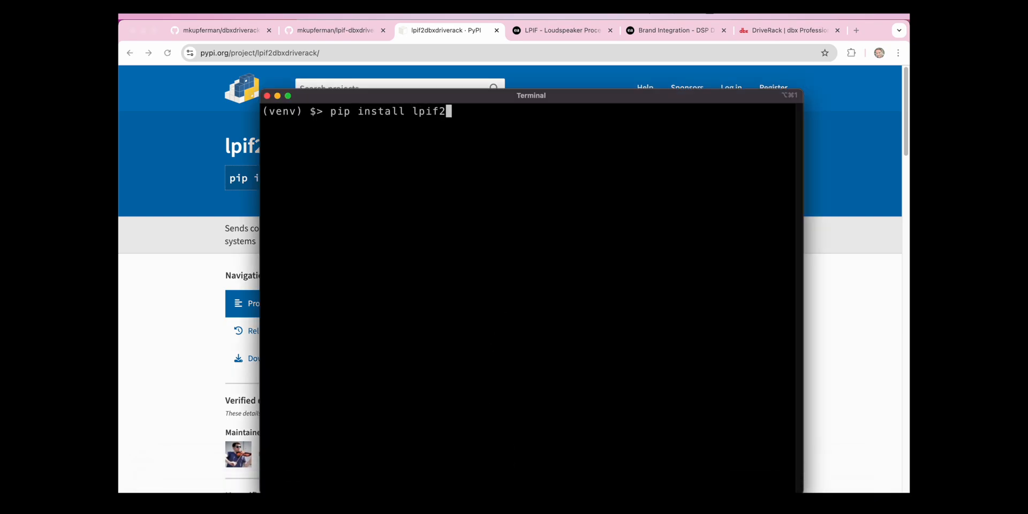
{"action": "type", "text": "dbxdriverack"}
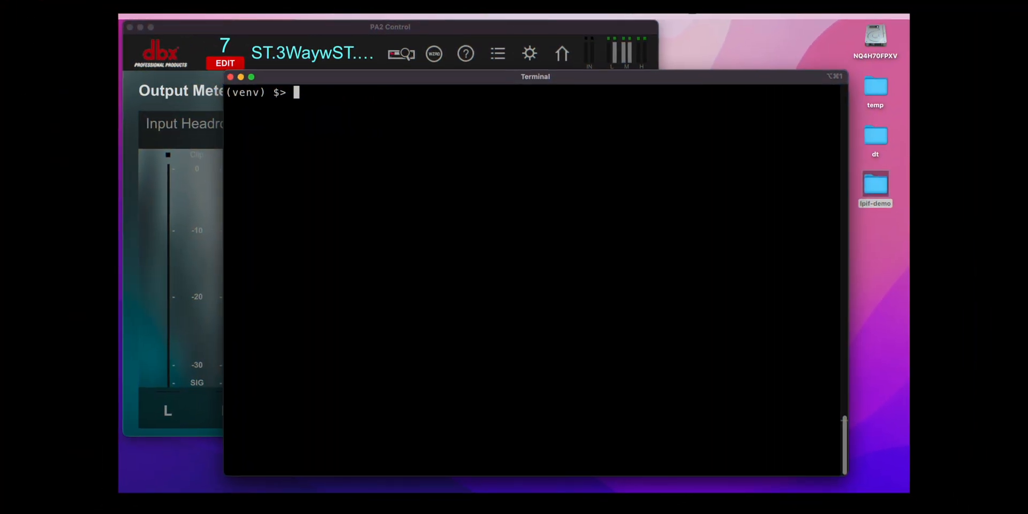
Run lpif2dbxdriverack on the LPIF Video.lpif export, reaching the Choose a DriveRack prompt
{"action": "type", "text": "l"}
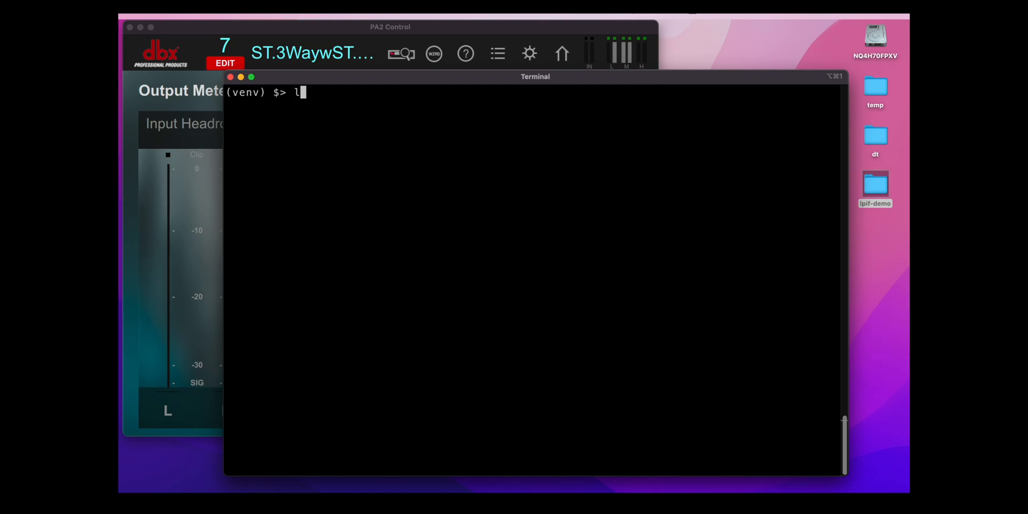
{"action": "type", "text": "pif2db"}
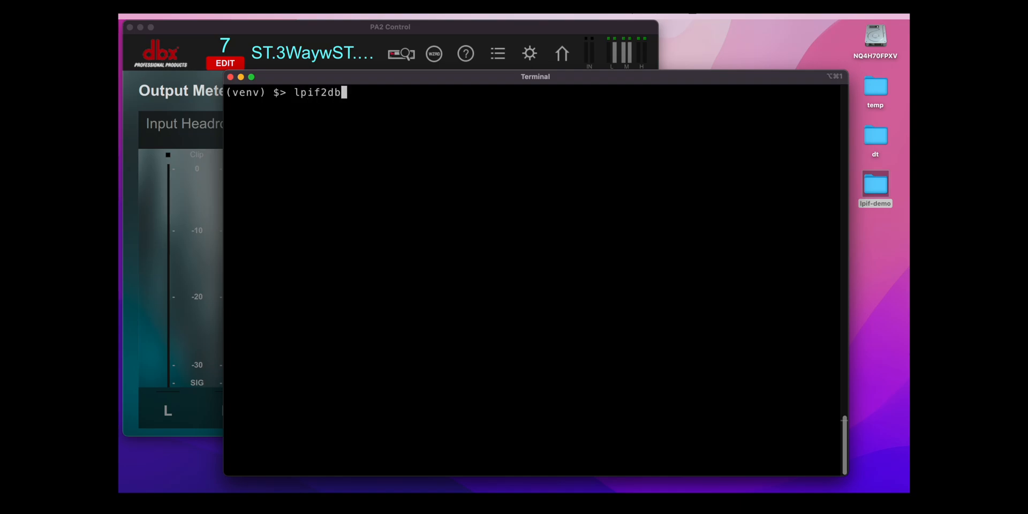
{"action": "type", "text": "xdriverack"}
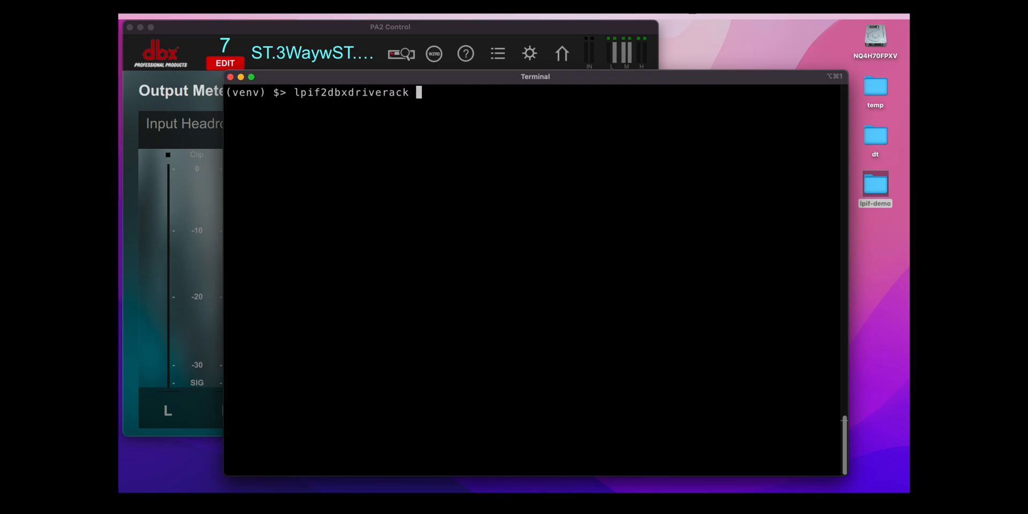
{"action": "type", "text": "file."}
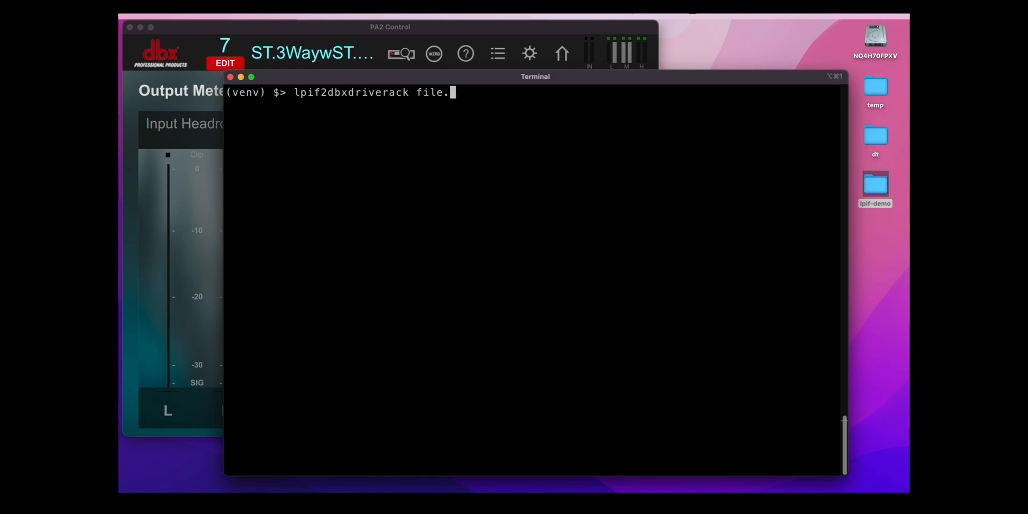
{"action": "type", "text": "lpif-demo/LPIF\\ Video.lpif"}
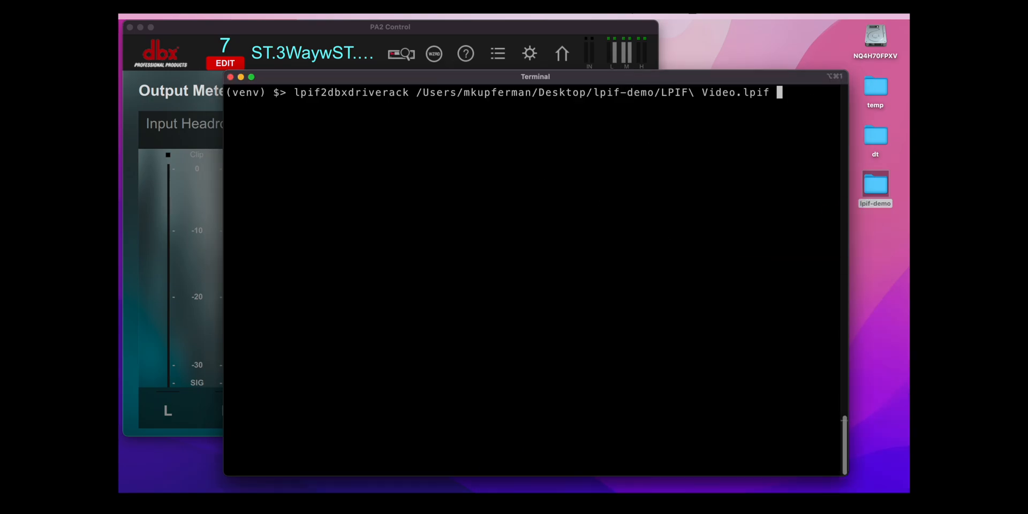
{"action": "key", "text": "Return"}
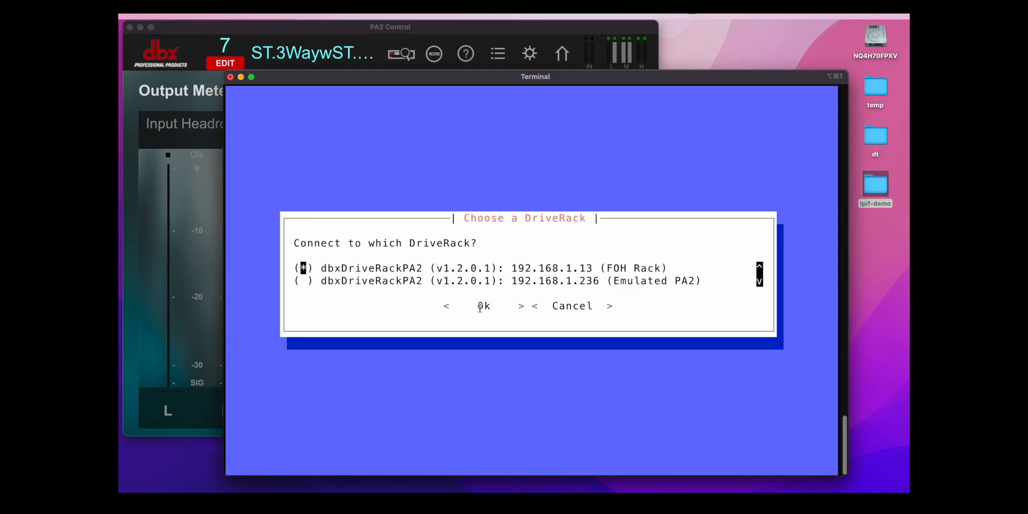
Connect to FOH Rack and map High to TopsHF, Mid to TopsLF and Low to Subs
{"action": "left_click", "coordinate": [483, 305]}
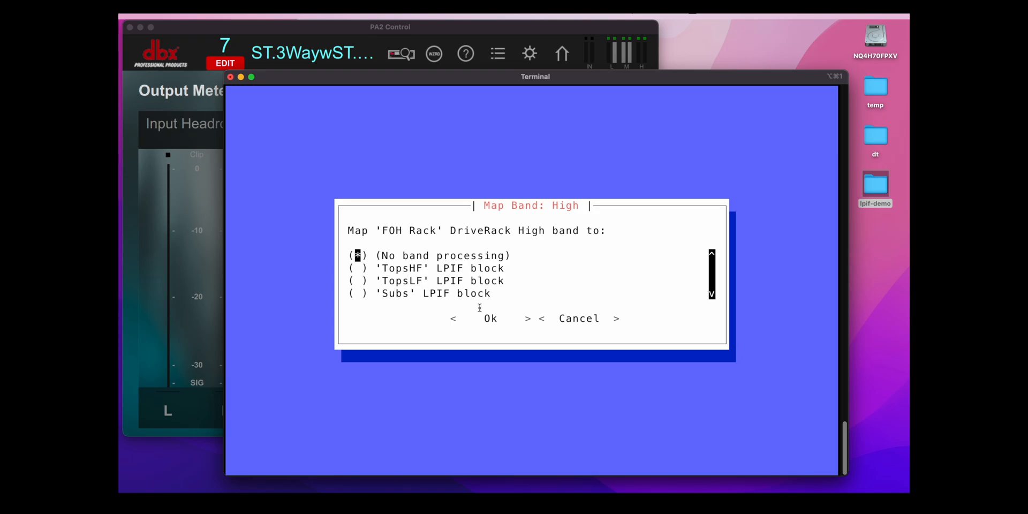
{"action": "mouse_move", "coordinate": [407, 268]}
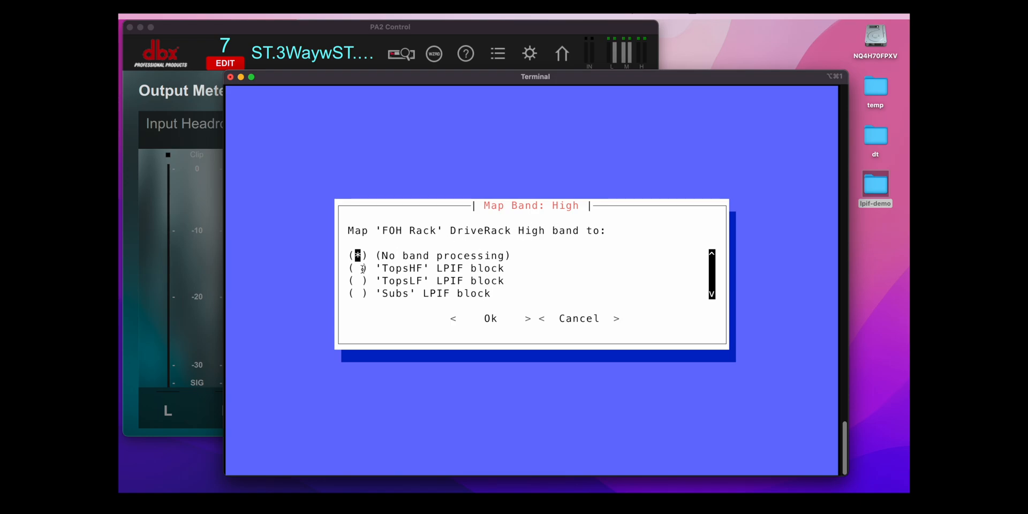
{"action": "left_click", "coordinate": [489, 318]}
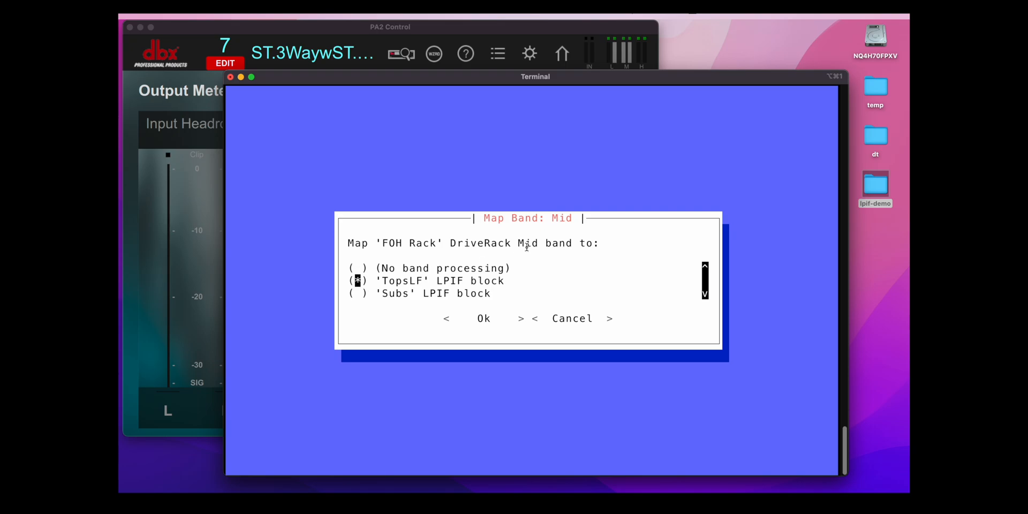
{"action": "left_click", "coordinate": [482, 318]}
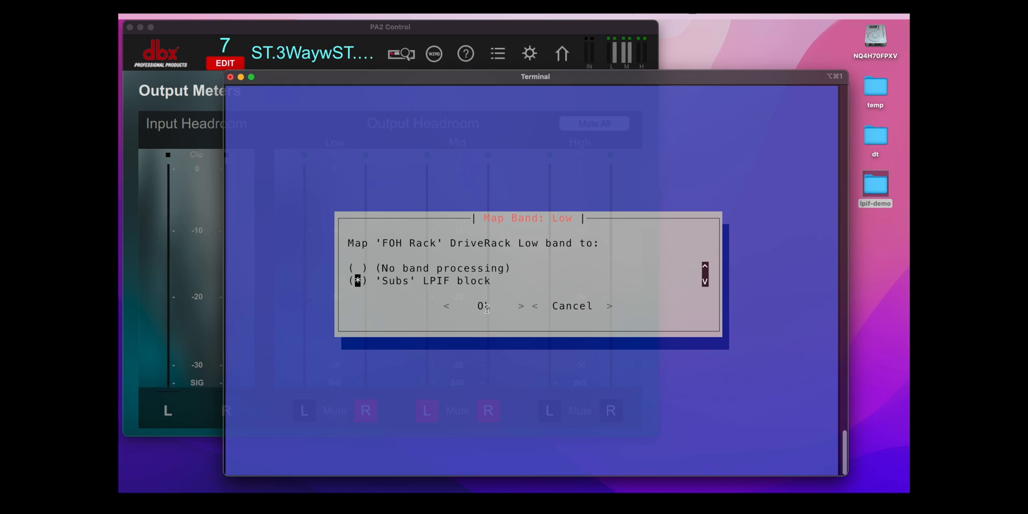
{"action": "left_click", "coordinate": [481, 305]}
{"action": "type", "text": "lpif2dbxdriverack"}
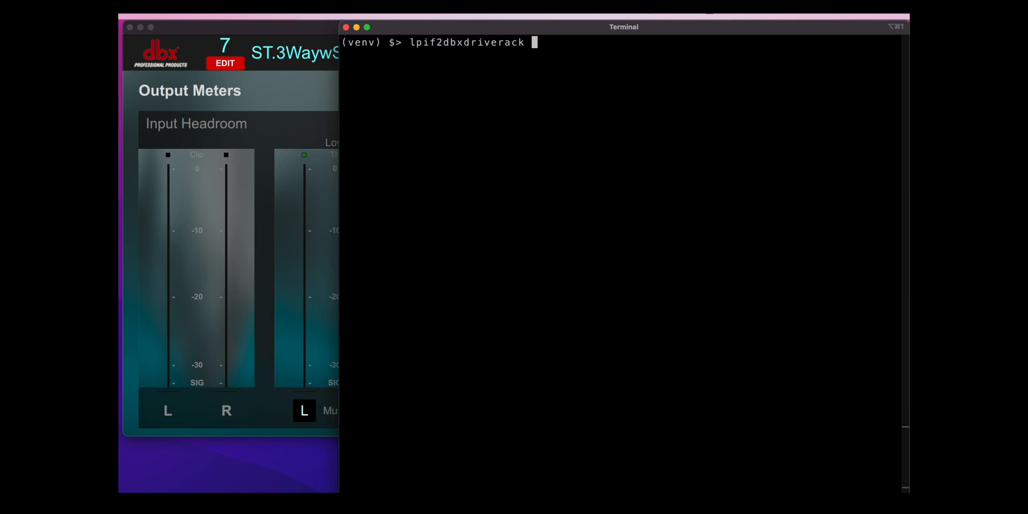
Run lpif2dbxdriverack --help, then recall the command toward a connect-single run on LPIF Video.lpif
{"action": "type", "text": "--help"}
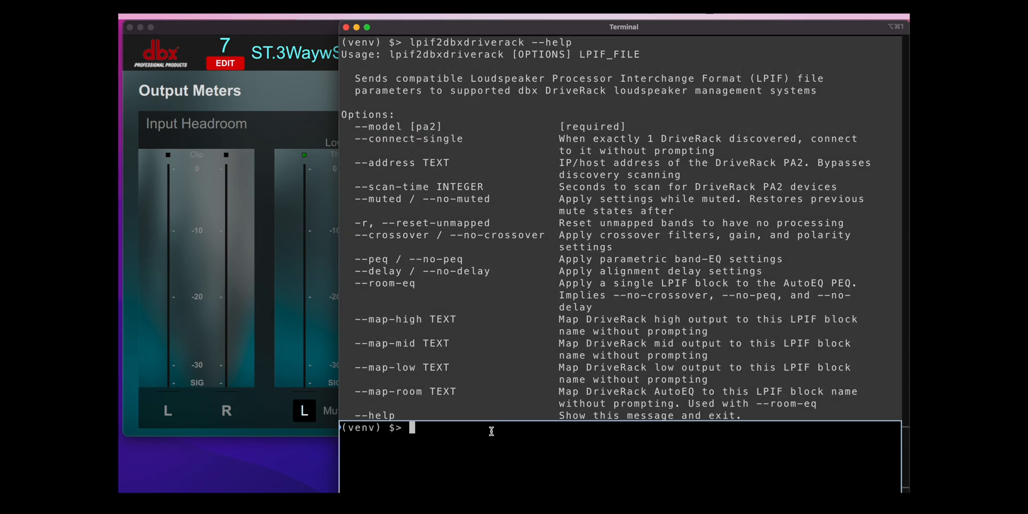
{"action": "type", "text": "lpif2dbxdriverack --help"}
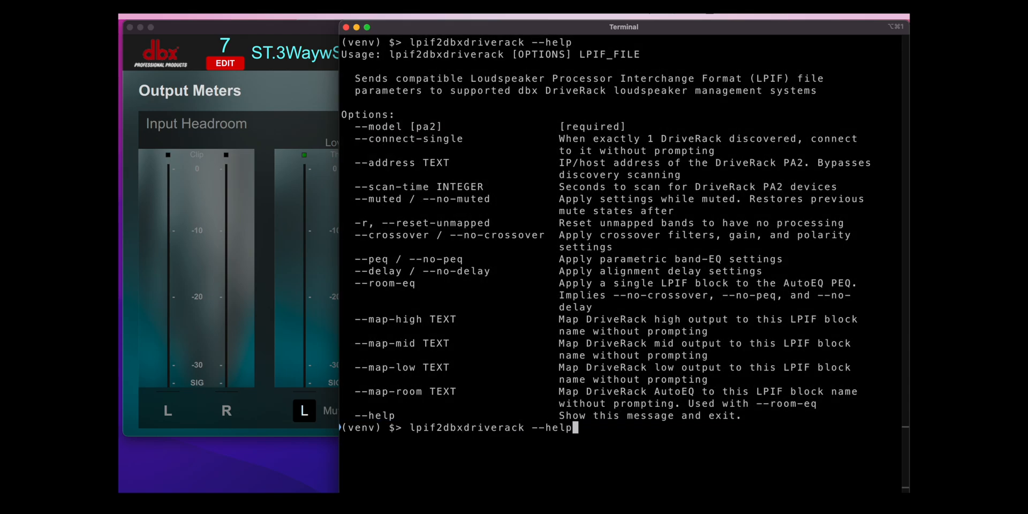
{"action": "key", "text": "BackSpace"}
{"action": "type", "text": "conn"}
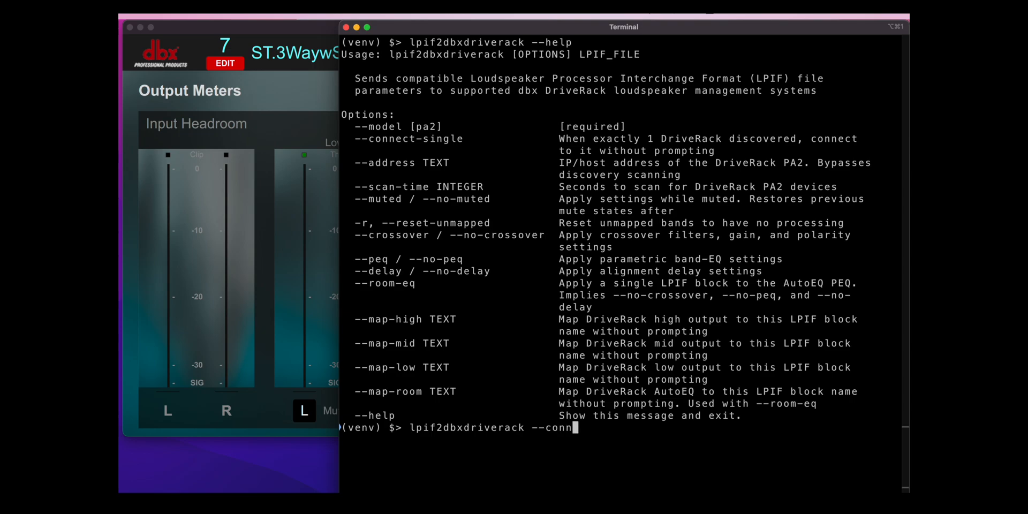
{"action": "type", "text": "ect-single"}
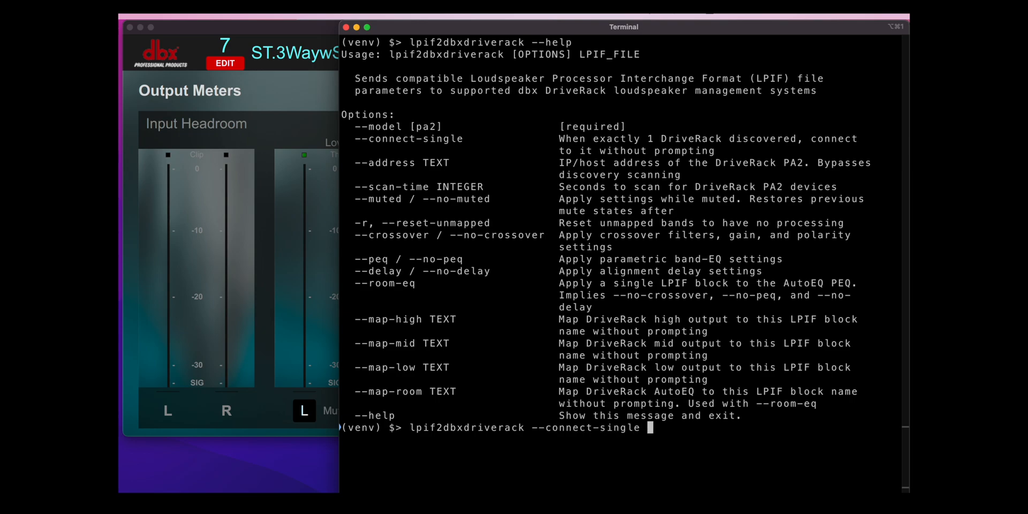
{"action": "type", "text": "LPIF\\ Video.lpif"}
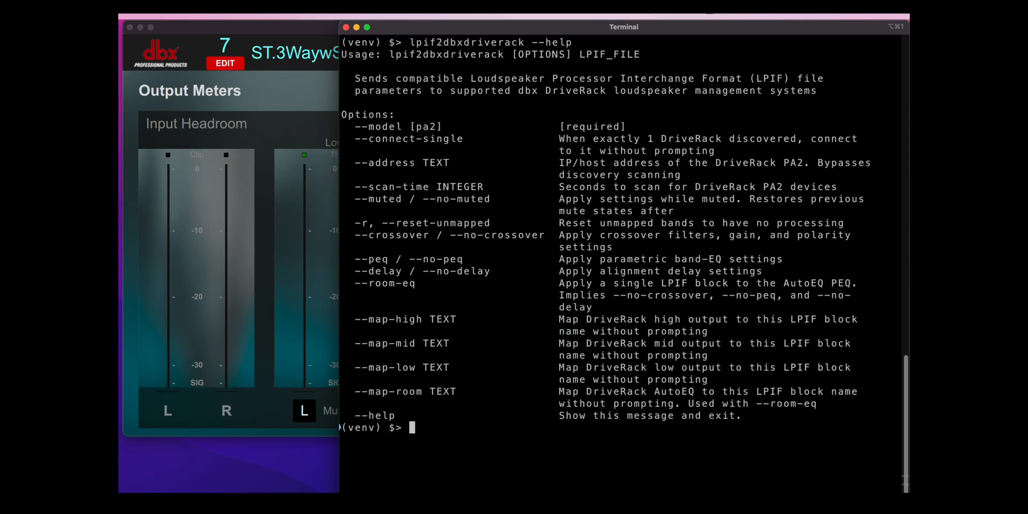
Compose a run against 192.168.1.13 with LPIF Video.lpif and pick out the no-crossover option in the help
{"action": "double_click", "coordinate": [385, 163]}
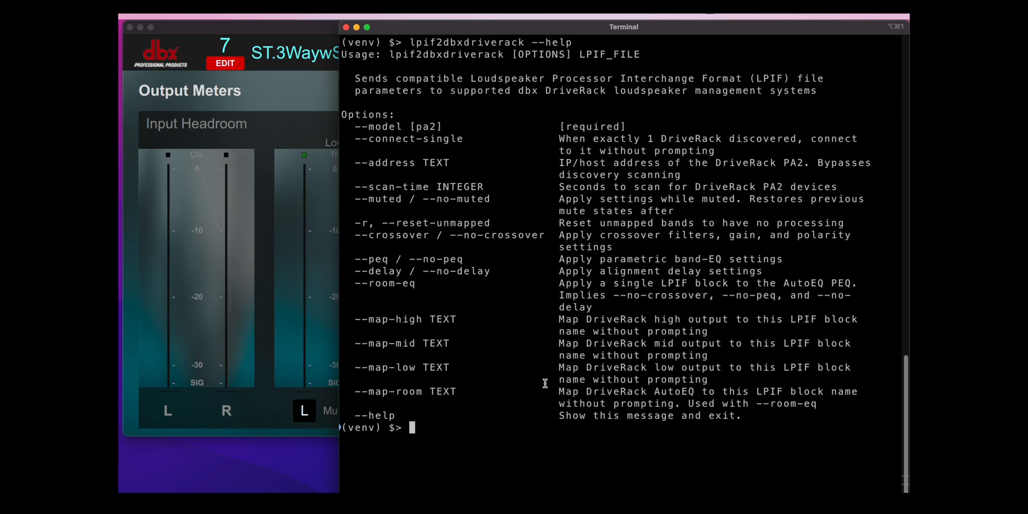
{"action": "type", "text": "lpif2dbxdriverack --h"}
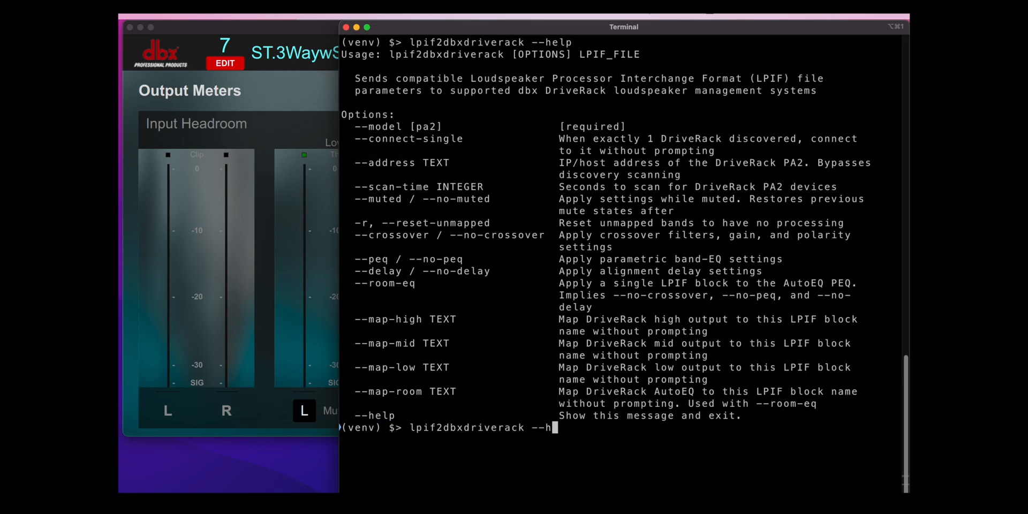
{"action": "key", "text": "Backspace"}
{"action": "type", "text": "address 192"}
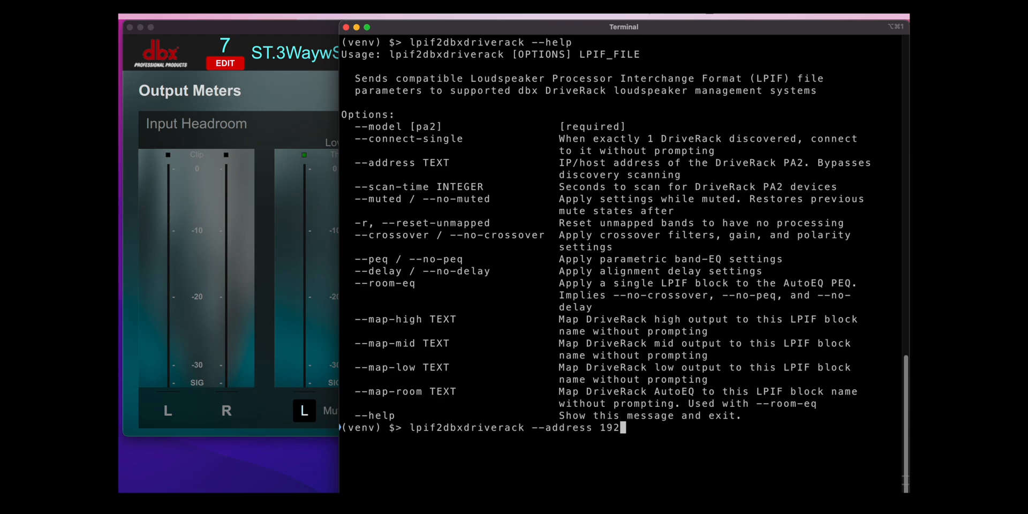
{"action": "type", "text": ".168.1.13 LPIF"}
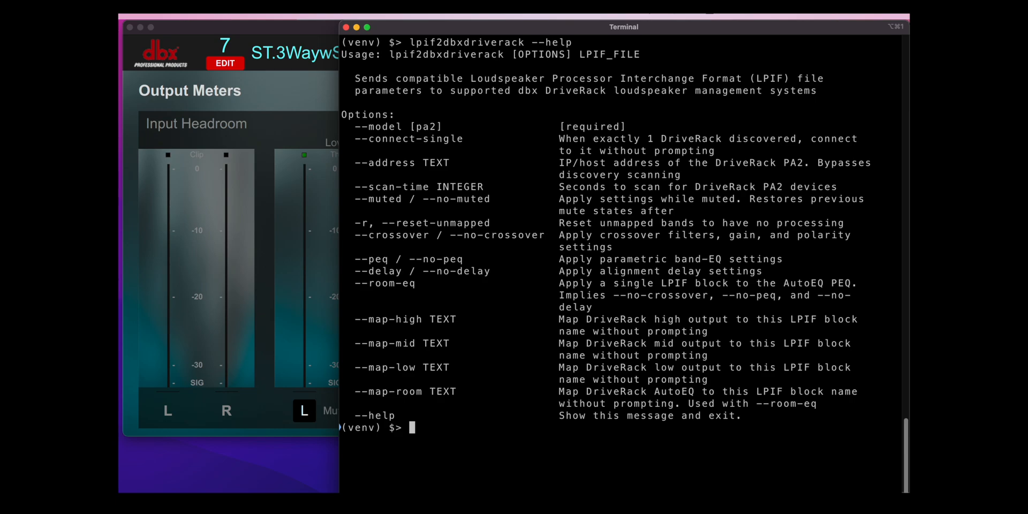
{"action": "mouse_move", "coordinate": [488, 237]}
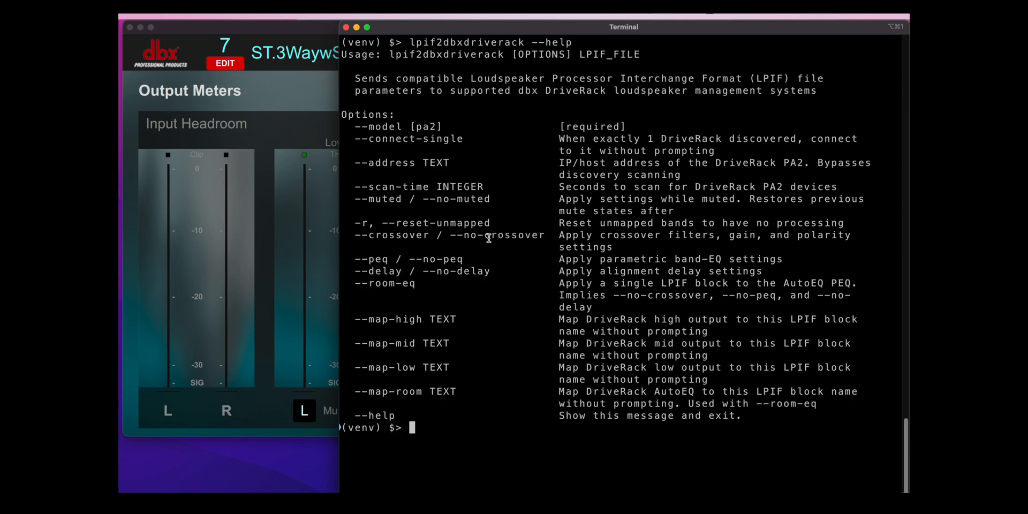
{"action": "double_click", "coordinate": [457, 199]}
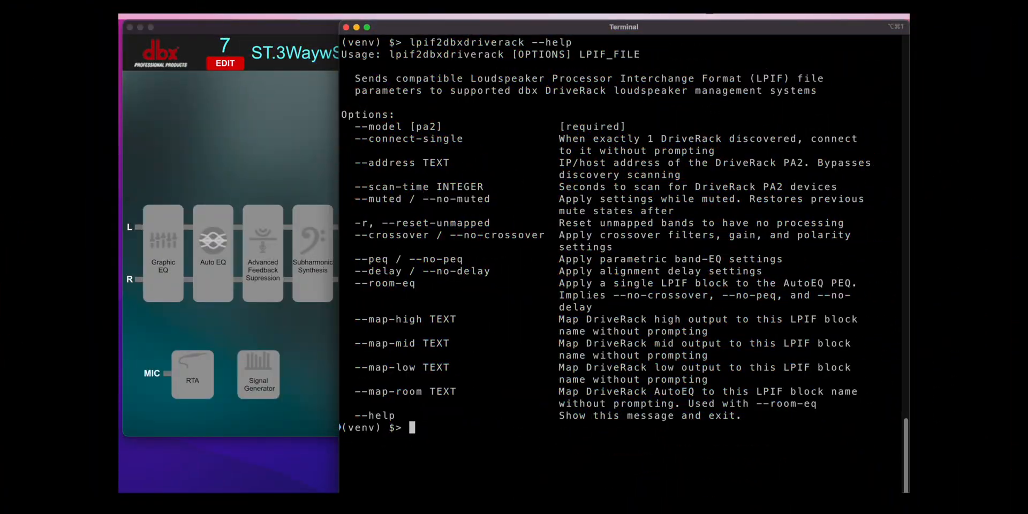
Run the converter with --address 192.168.1.13 on LPIF Video.lpif, mapping the Low band to Subs
{"action": "type", "text": "lpif2dbxdriverack --address 192.168.1.13 LPIF\\ Video.lpif"}
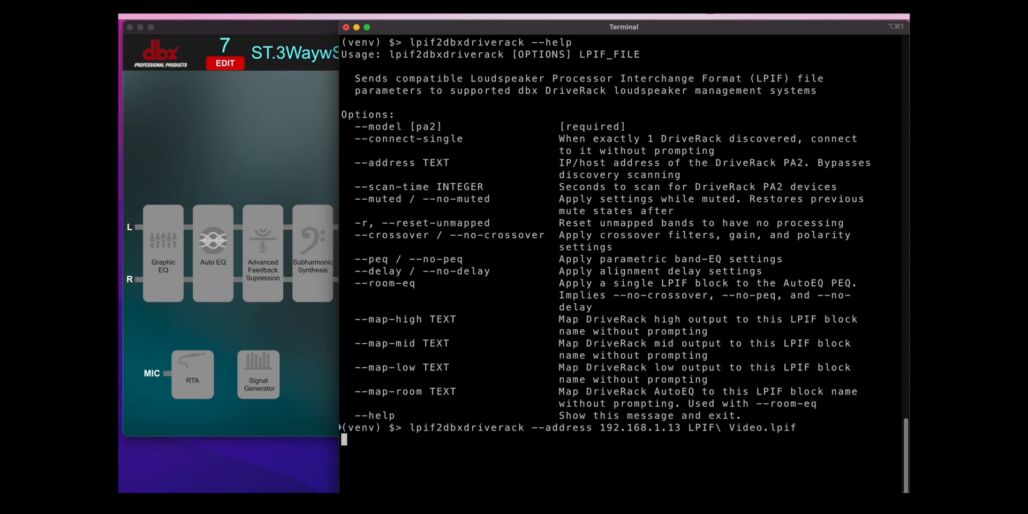
{"action": "key", "text": "enter"}
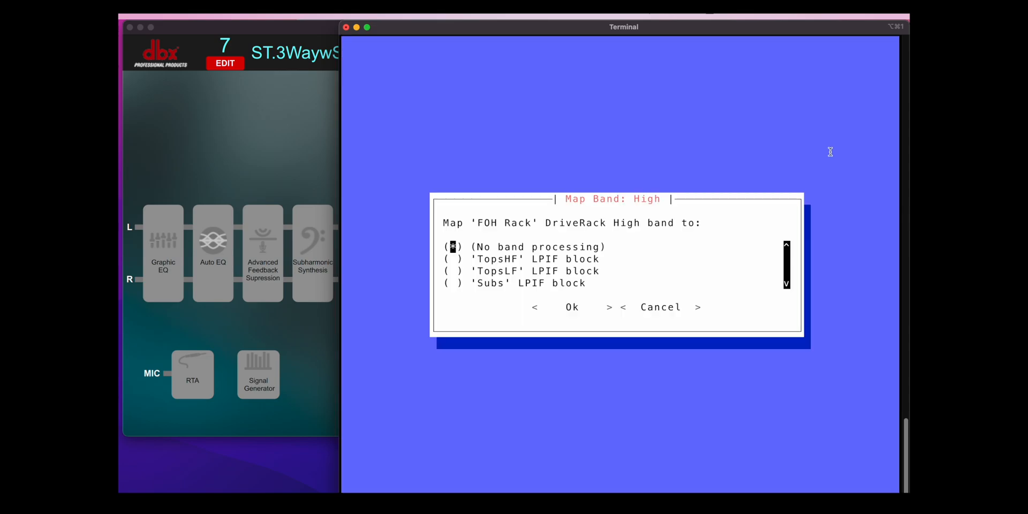
{"action": "mouse_move", "coordinate": [619, 238]}
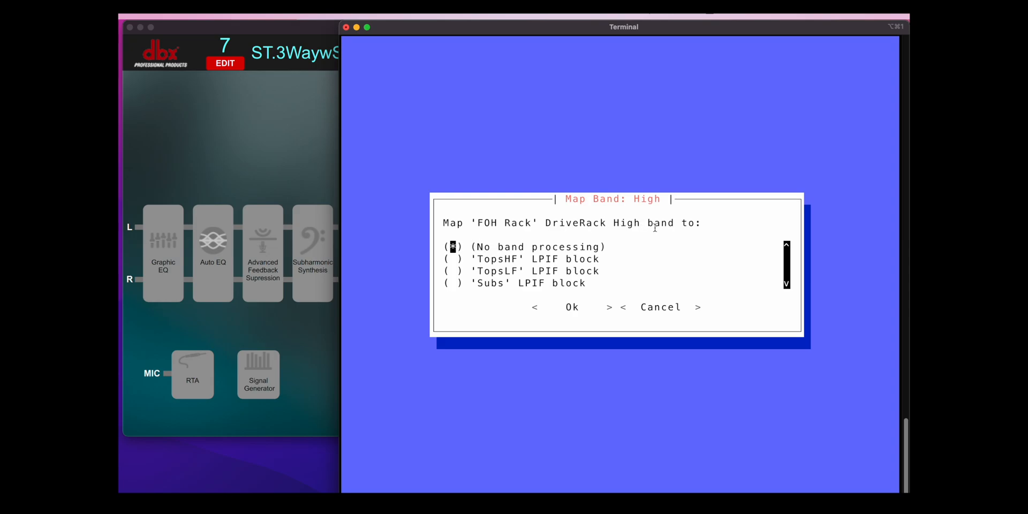
{"action": "mouse_move", "coordinate": [682, 224]}
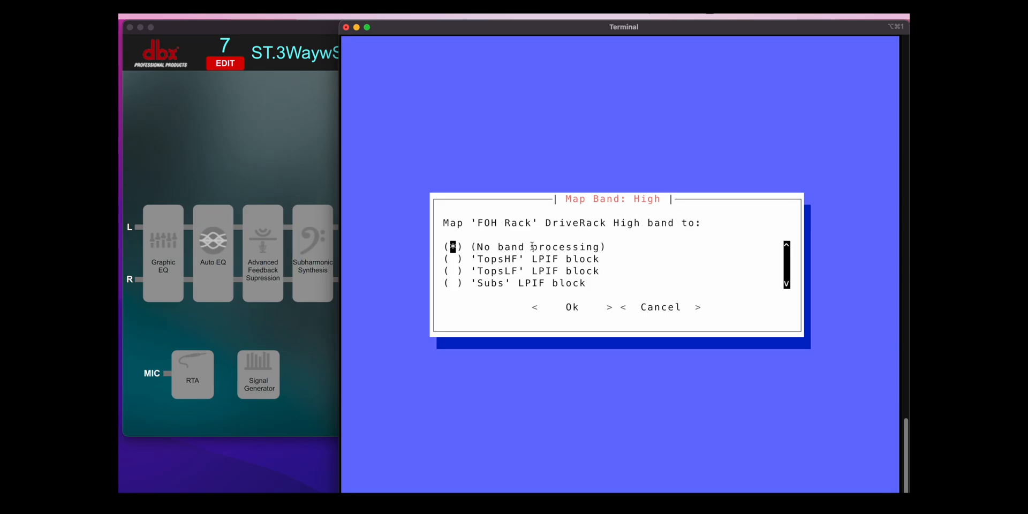
{"action": "left_click", "coordinate": [572, 307]}
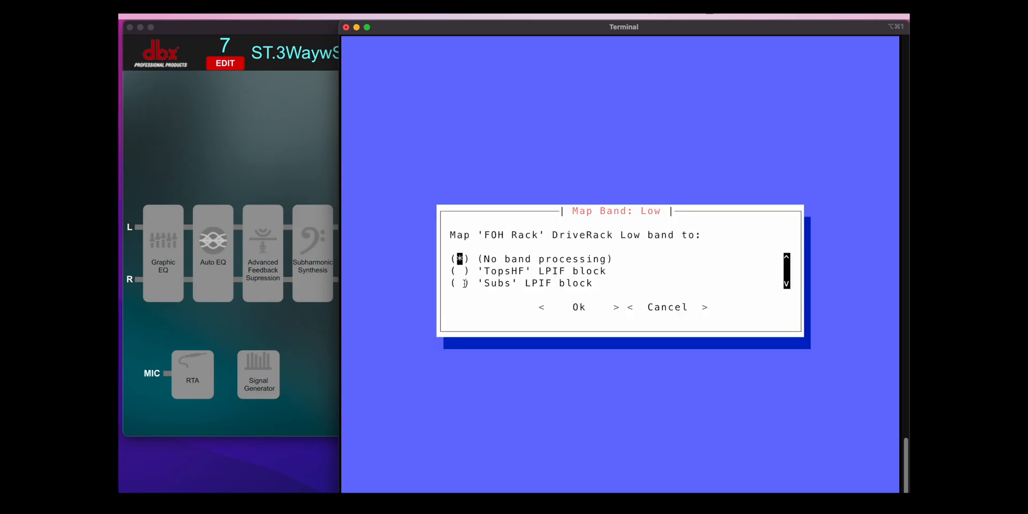
{"action": "left_click", "coordinate": [460, 283]}
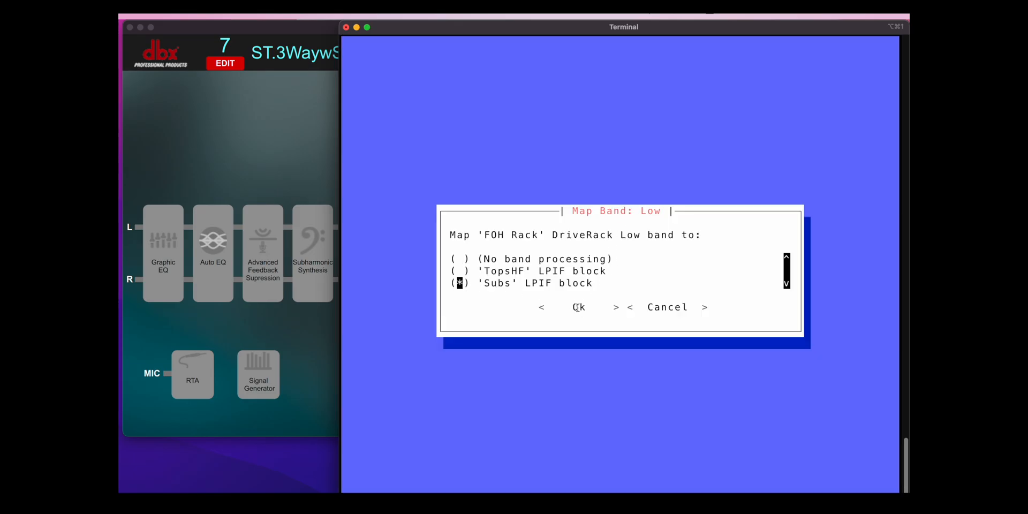
{"action": "left_click", "coordinate": [578, 307]}
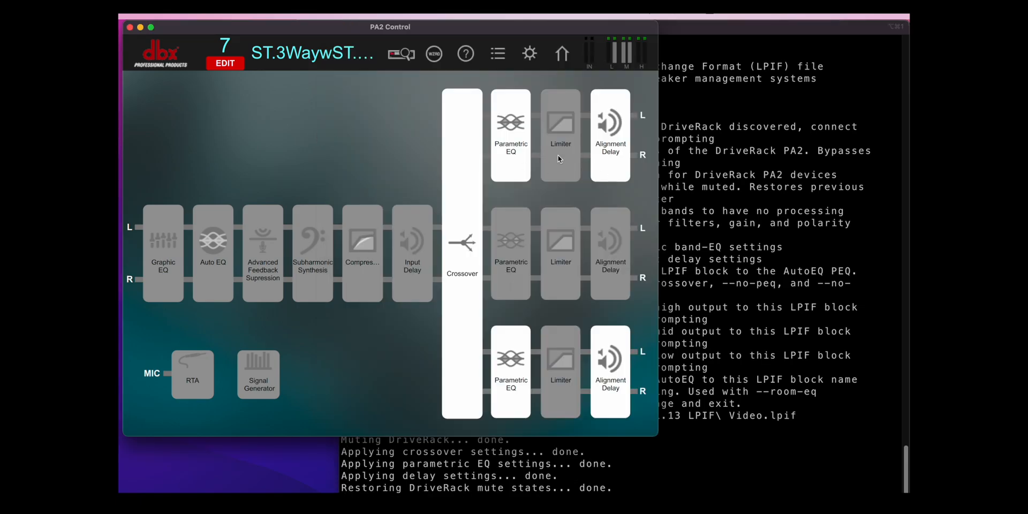
{"action": "left_click", "coordinate": [509, 124]}
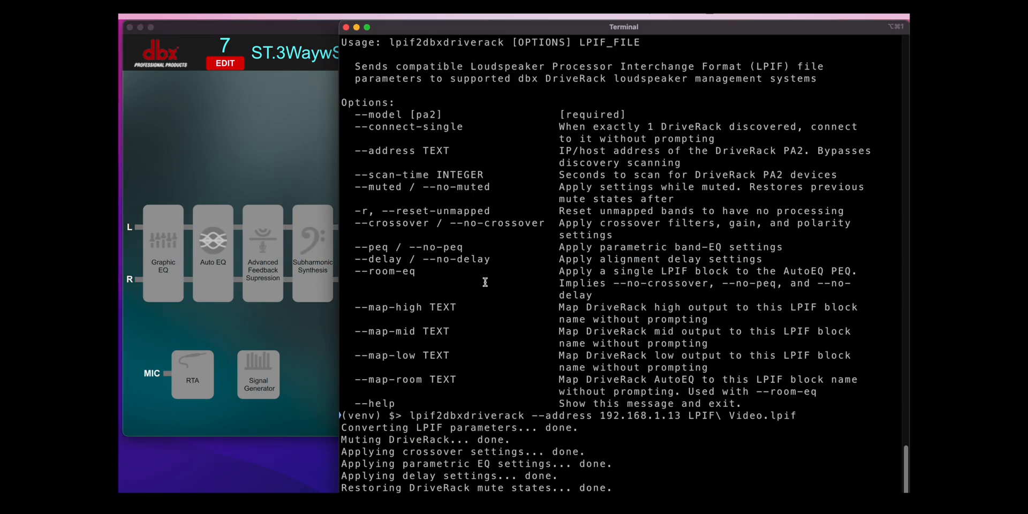
Rerun the converter with --reset-unmapped, leaving High and Mid with no band processing
{"action": "double_click", "coordinate": [445, 211]}
{"action": "type", "text": "--reset-unmapped"}
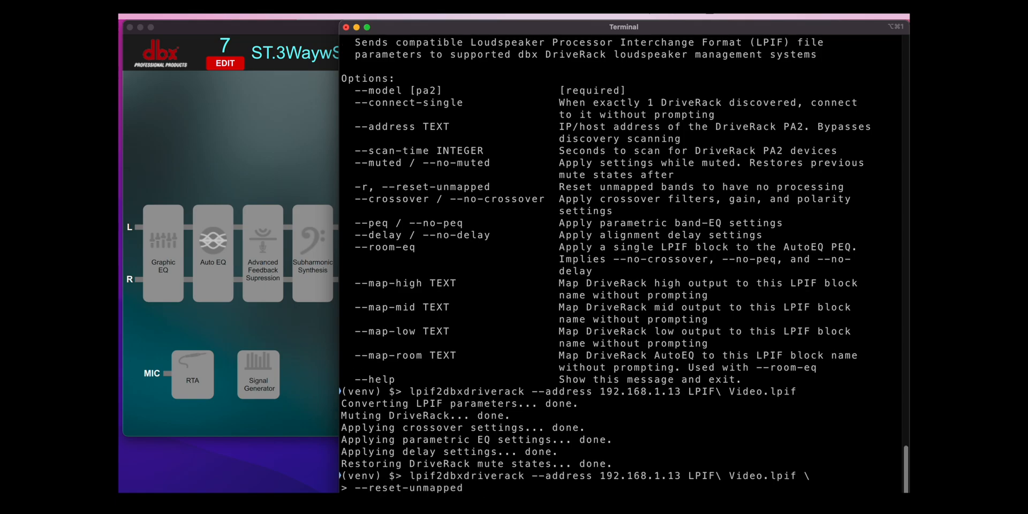
{"action": "key", "text": "enter"}
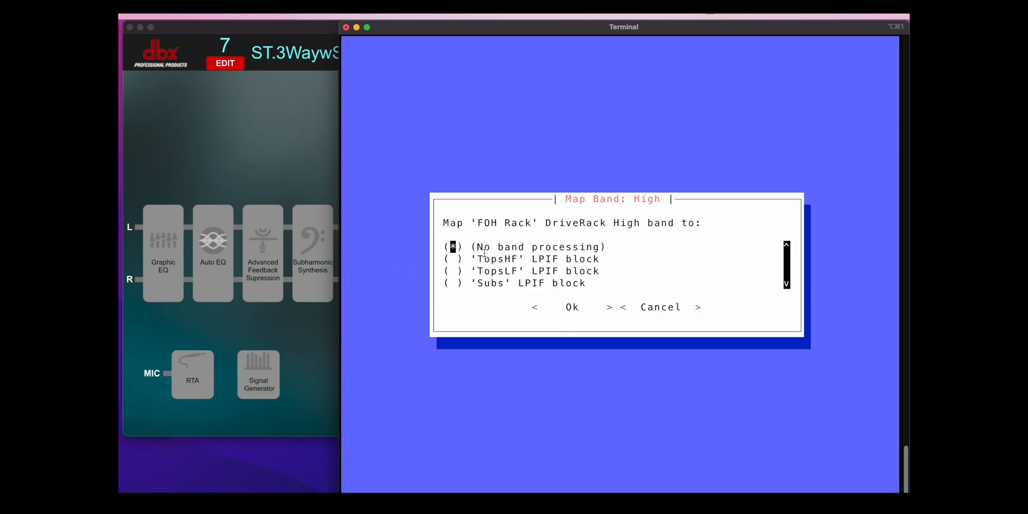
{"action": "left_click", "coordinate": [572, 307]}
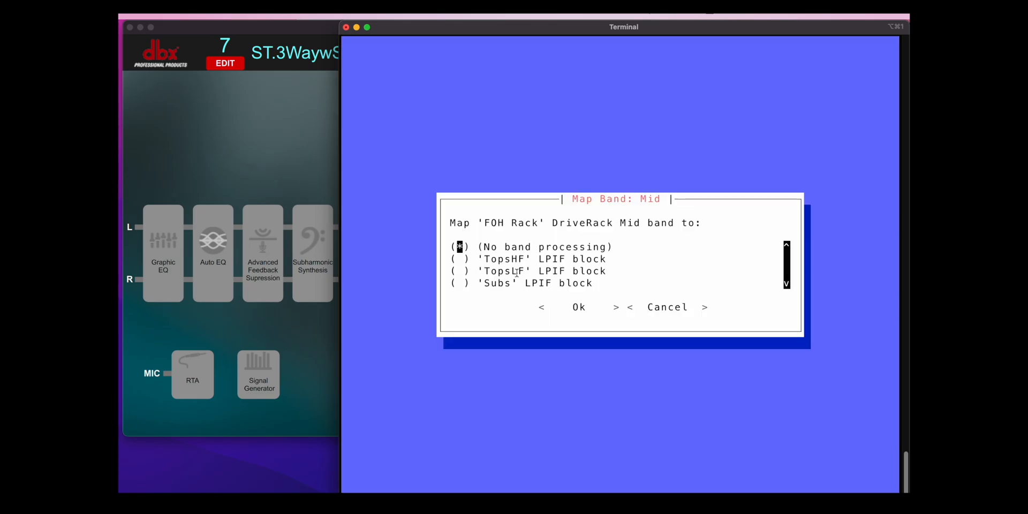
{"action": "left_click", "coordinate": [578, 308]}
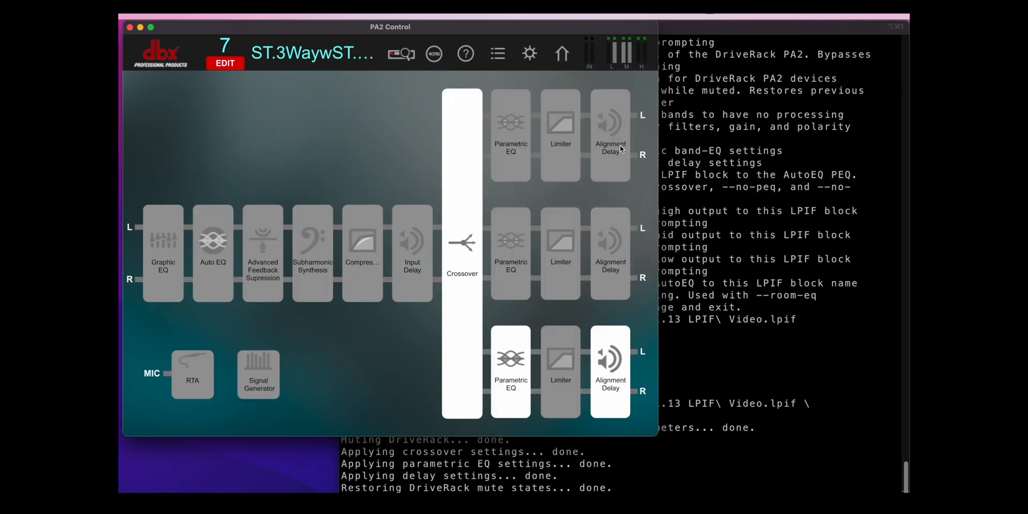
Check Alignment Delay shows only Low's 3.71 ms, then view the Crossover settings
{"action": "left_click", "coordinate": [561, 54]}
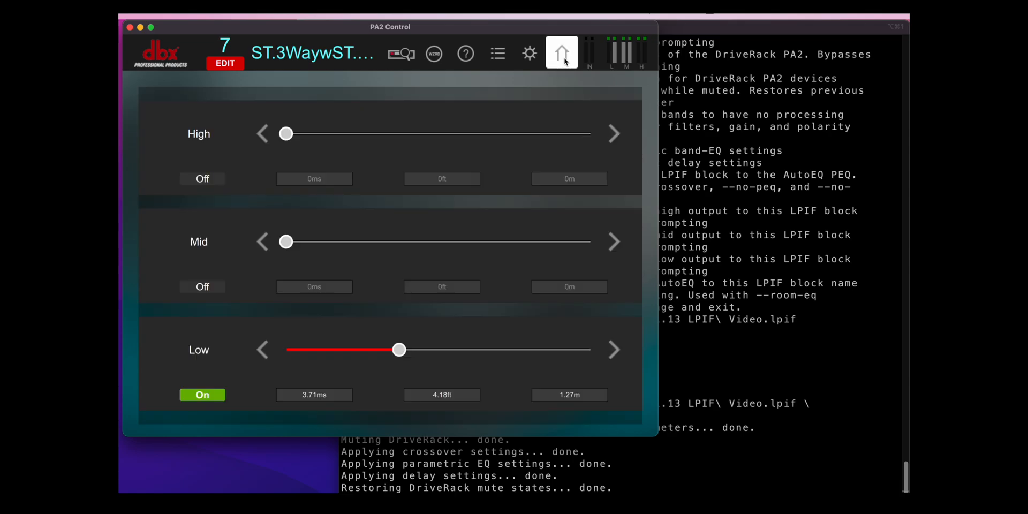
{"action": "left_click", "coordinate": [561, 54]}
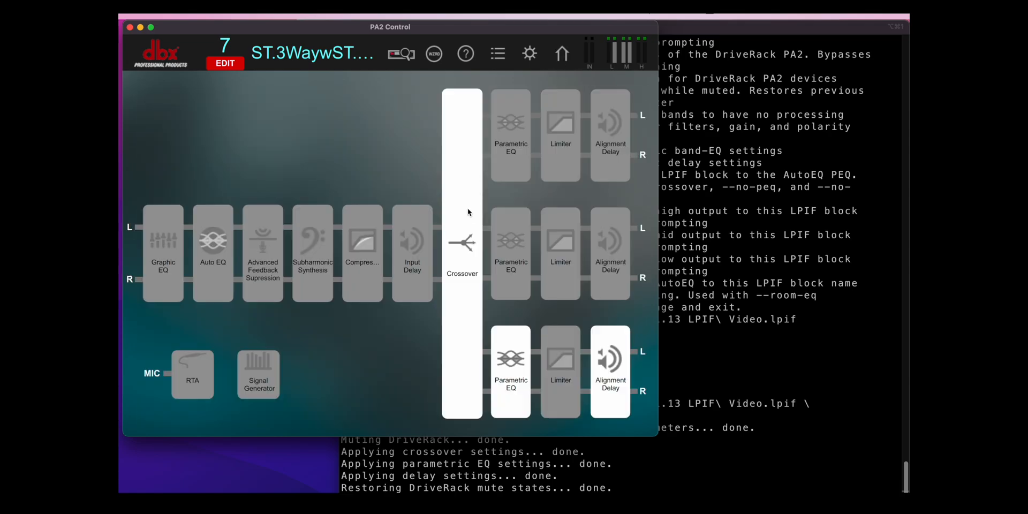
{"action": "left_click", "coordinate": [462, 246]}
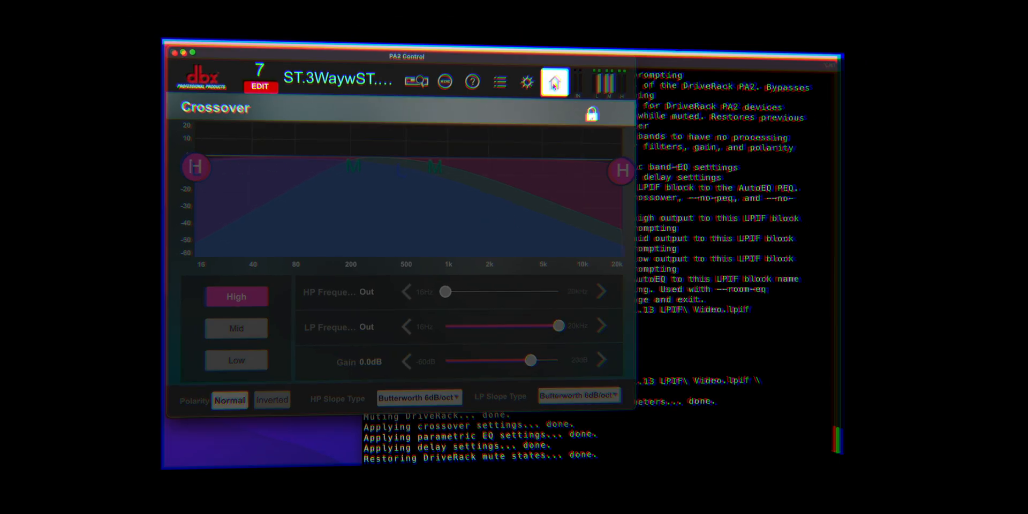
Back in Terminal's help output, highlight the --no-peq option that skips parametric EQ
{"action": "left_click", "coordinate": [553, 81]}
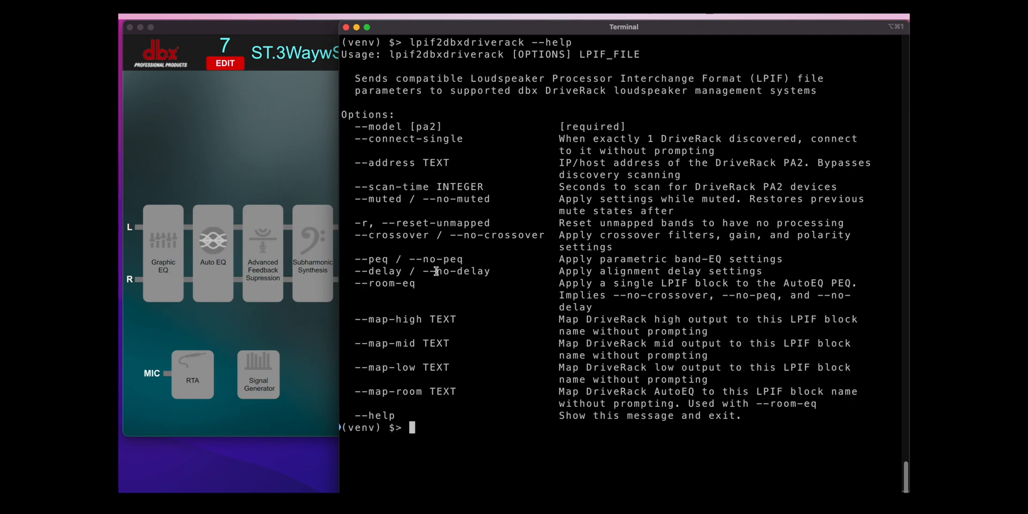
{"action": "double_click", "coordinate": [457, 270]}
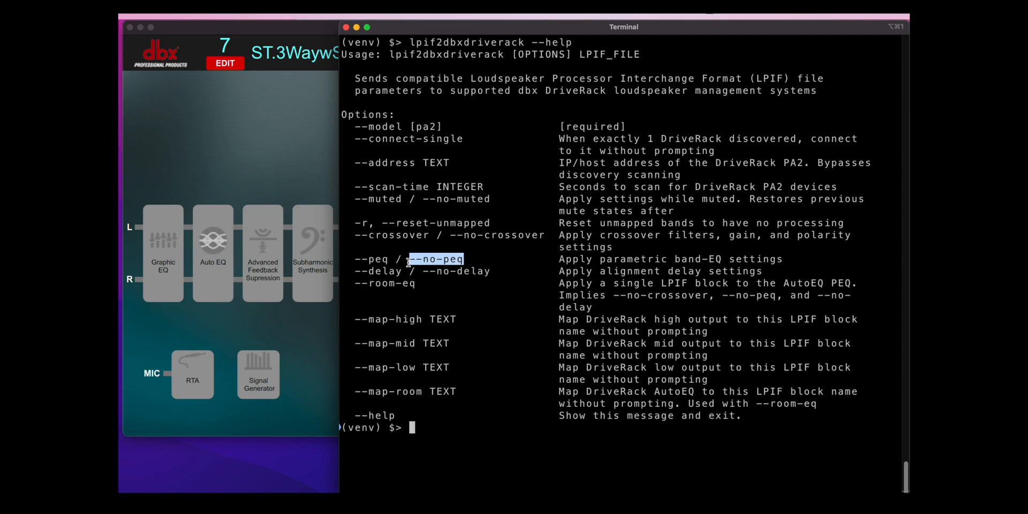
{"action": "mouse_move", "coordinate": [414, 287]}
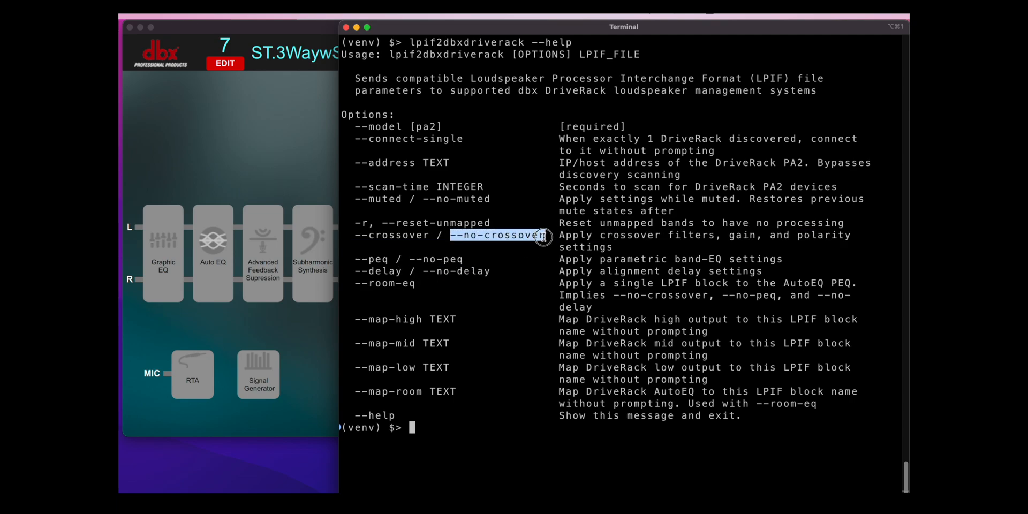
{"action": "mouse_move", "coordinate": [508, 322]}
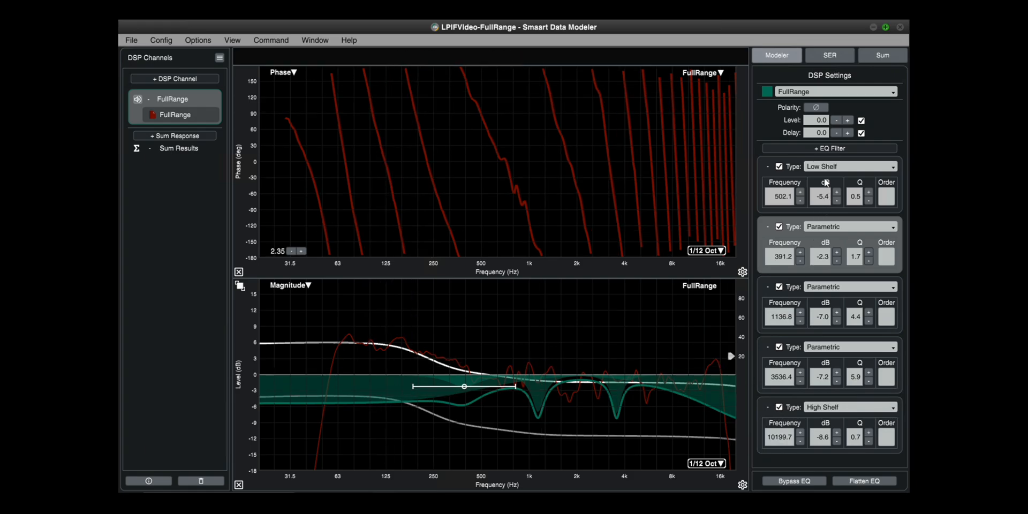
{"action": "mouse_move", "coordinate": [555, 153]}
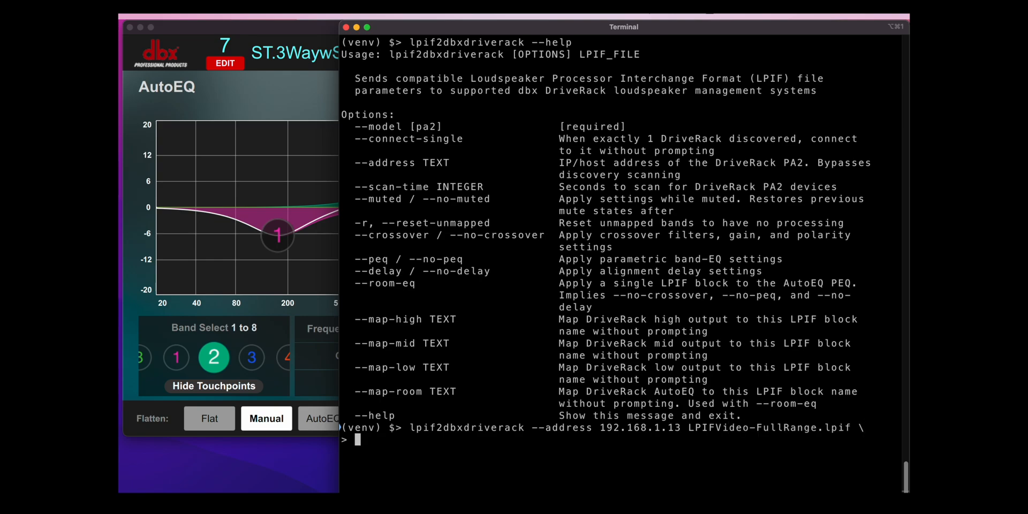
Run lpif2dbxdriverack on LPIFVideo-FullRange.lpif with --room-eq to fill the DriveRack AutoEQ
{"action": "type", "text": "--room-eq"}
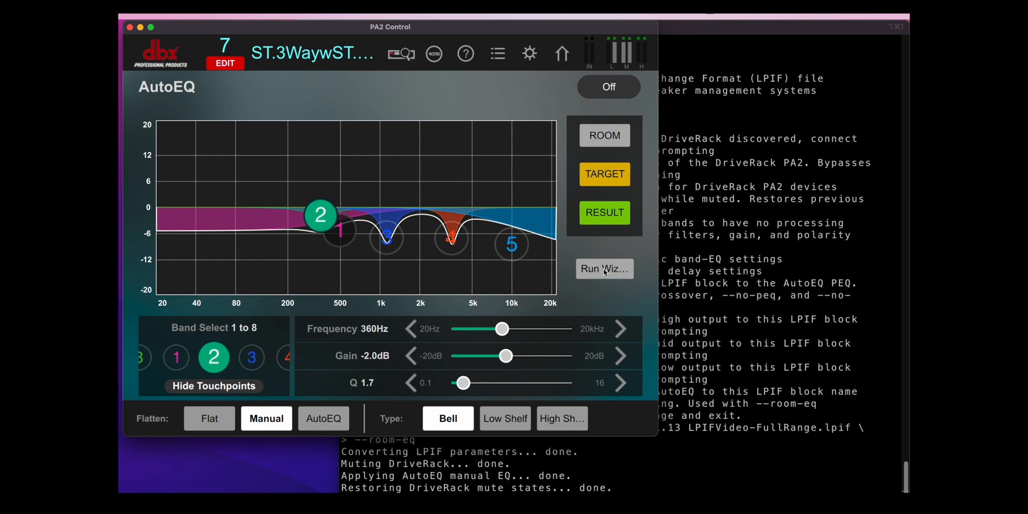
{"action": "left_click", "coordinate": [623, 27]}
{"action": "type", "text": "lpif2dbxdriverack --address 192.168.1.13 LPIF\\ Video.lpif"}
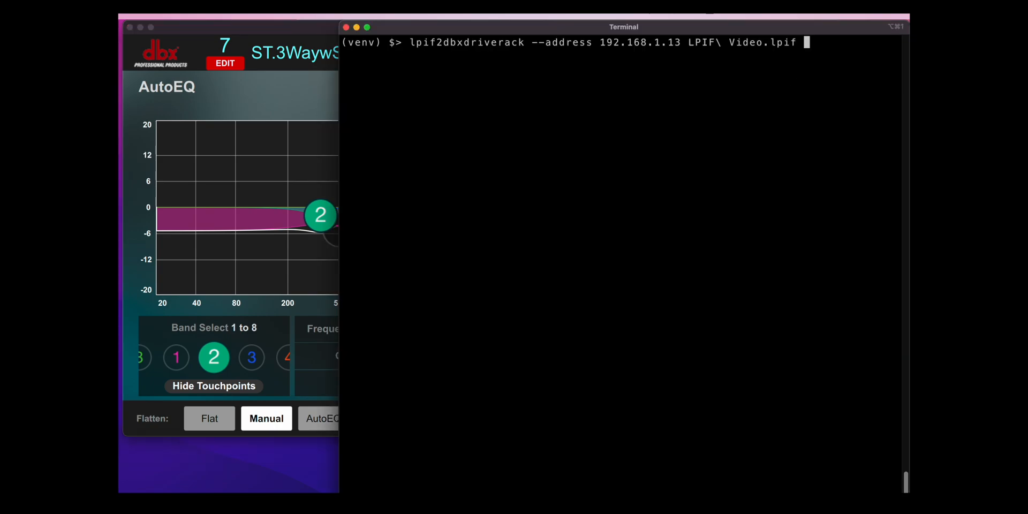
Load the Subs block into AutoEQ via --room-eq, then start a --no-muted High/Mid/Low mapping command on LPIF Video.lpif
{"action": "type", "text": "--room-eq"}
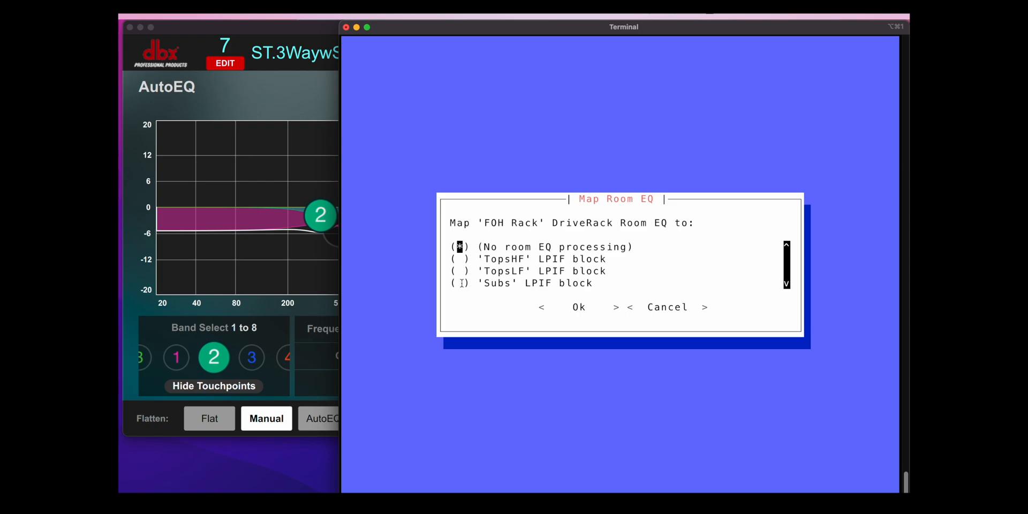
{"action": "left_click", "coordinate": [460, 283]}
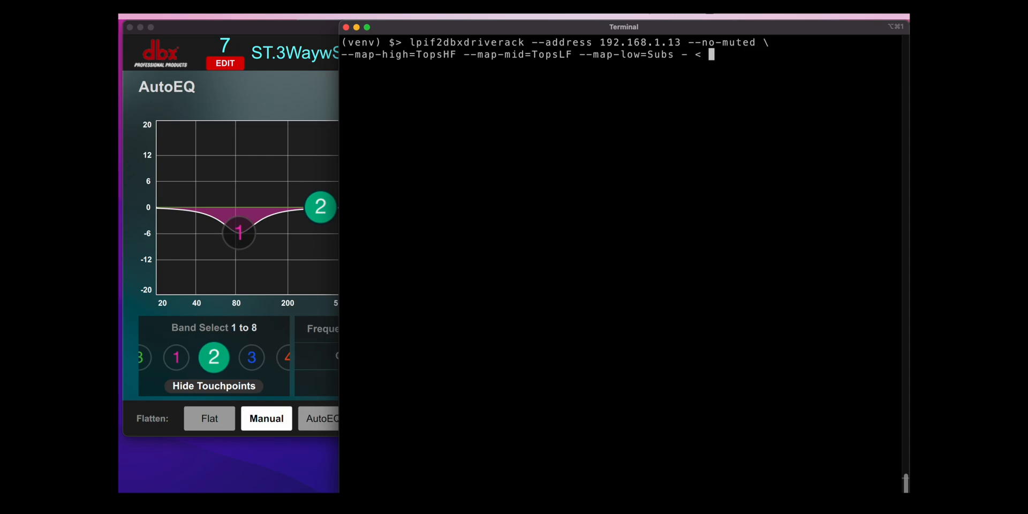
{"action": "type", "text": "LPIF\\ Video.lpif"}
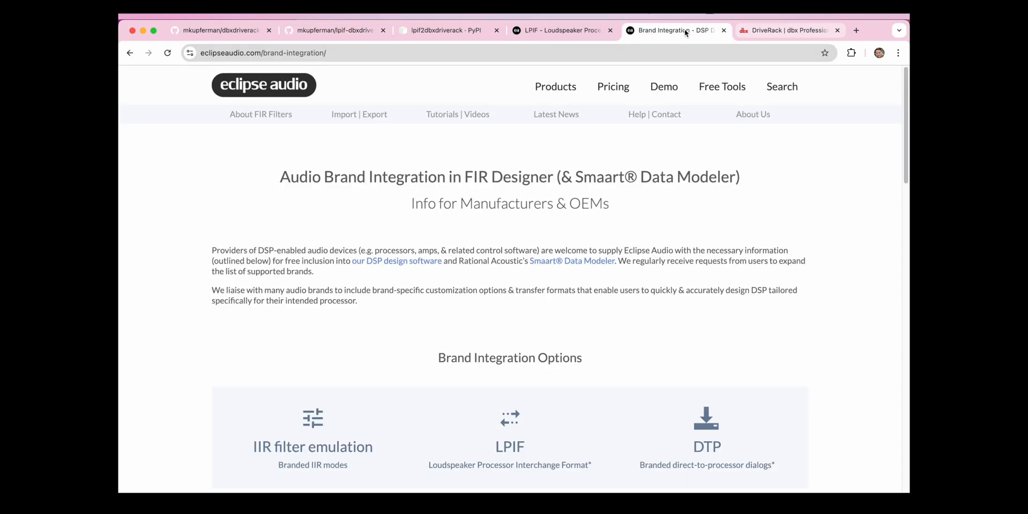
Scroll the Eclipse Audio brand integration page down to Branded IIR Filter Emulation
{"action": "scroll", "scroll_direction": "down", "scroll_amount": 3}
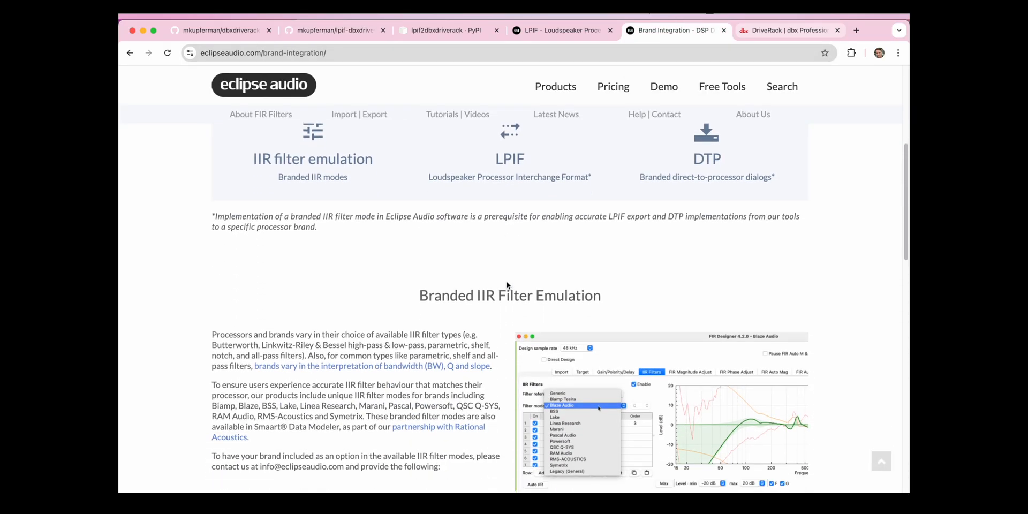
{"action": "mouse_move", "coordinate": [489, 275]}
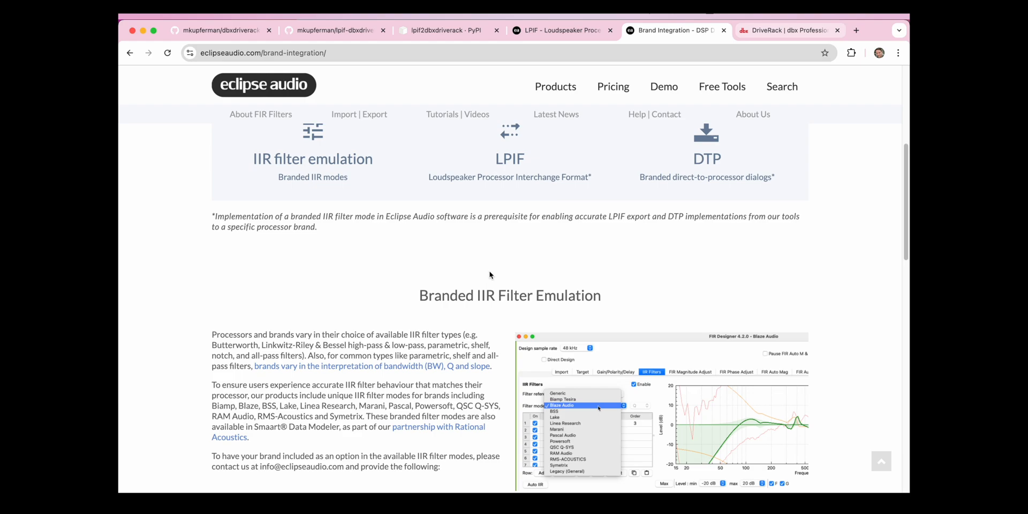